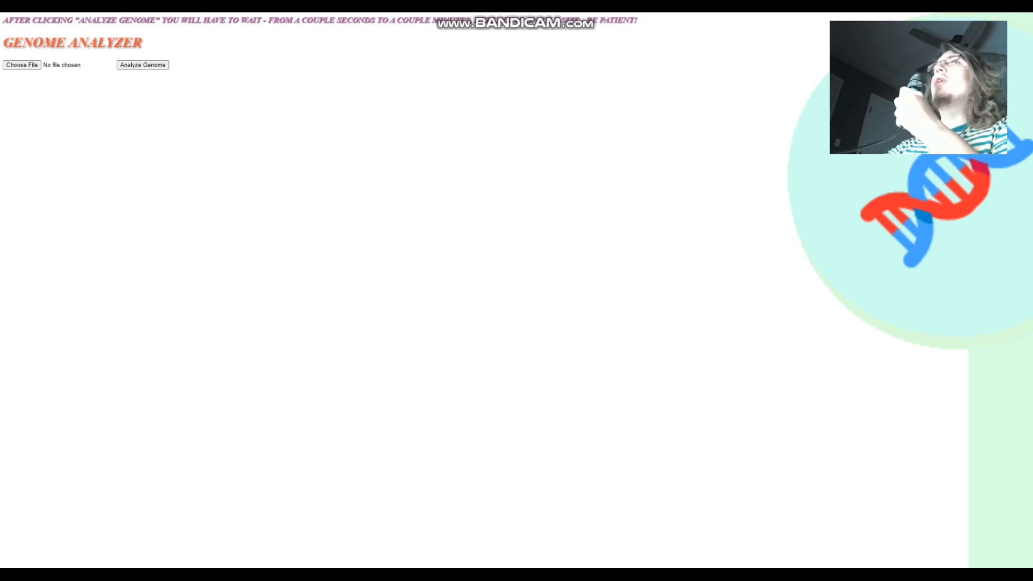
Step: Choose AndreiColor.txt from the Documents folder as the genotype file to analyze
left_click(21, 64)
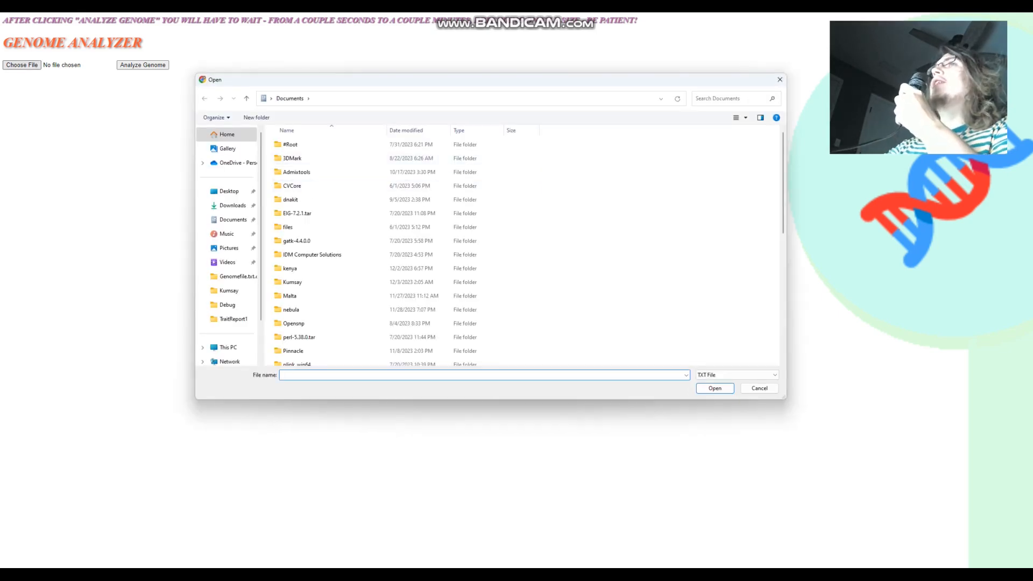
scroll("down", 3)
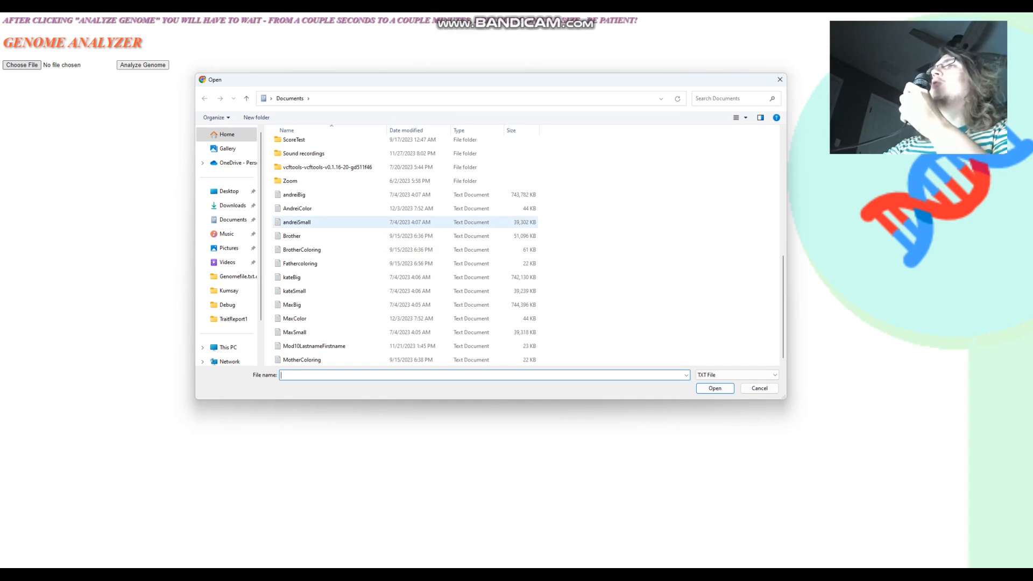
left_click(297, 208)
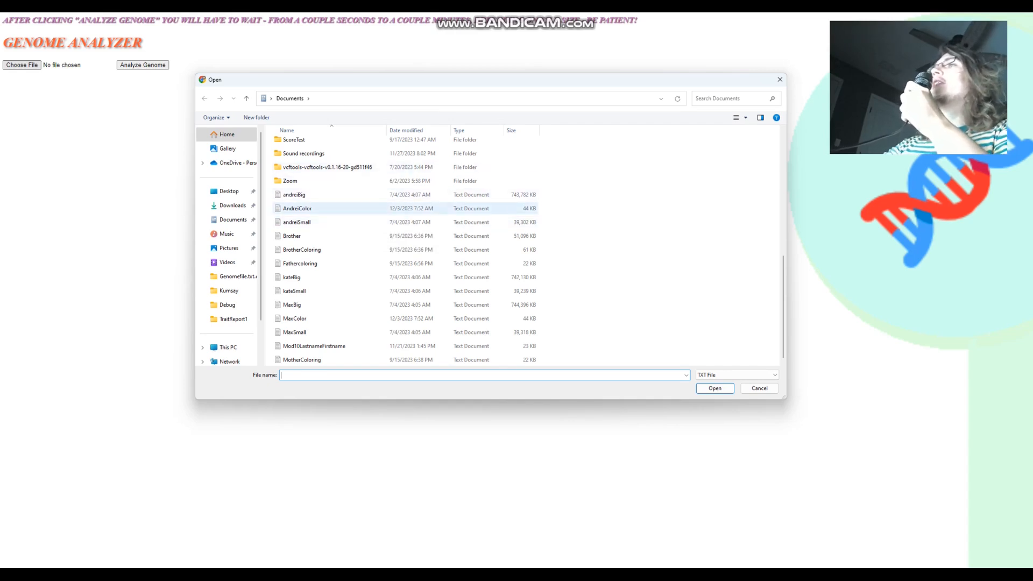
mouse_move(296, 209)
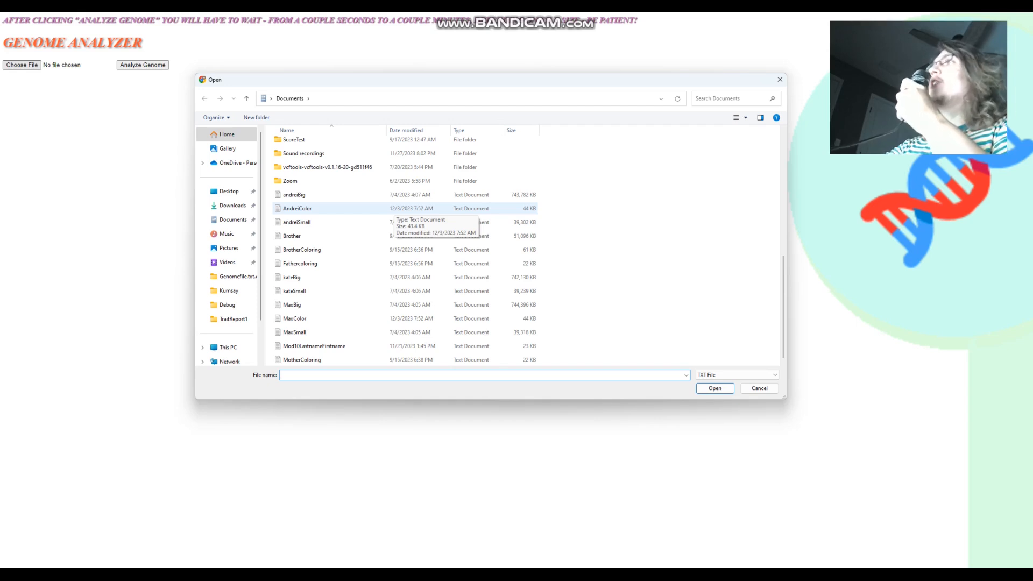
left_click(714, 387)
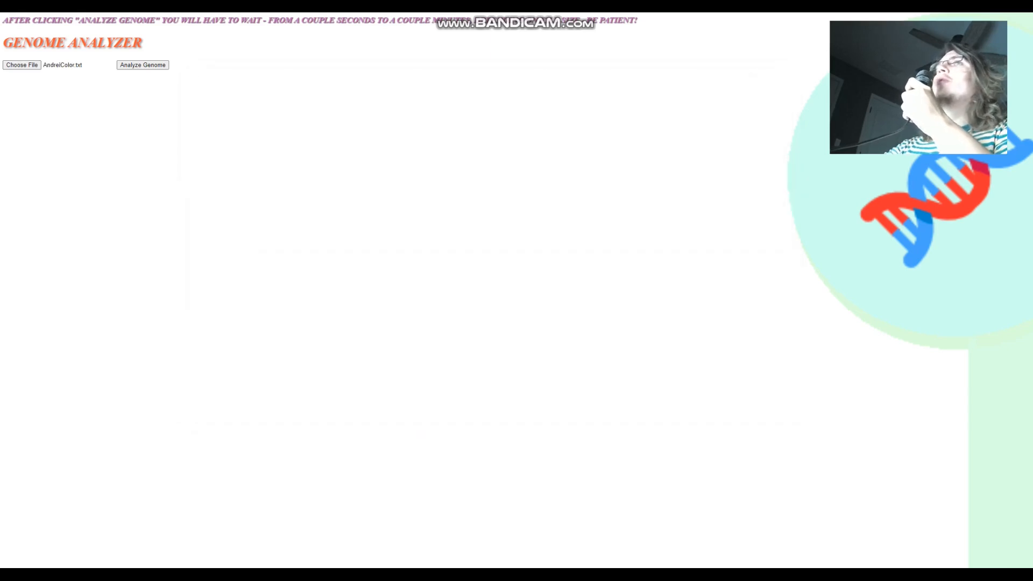
Step: Analyze AndreiColor.txt under the name 'andr' and scroll through the trait results
left_click(142, 64)
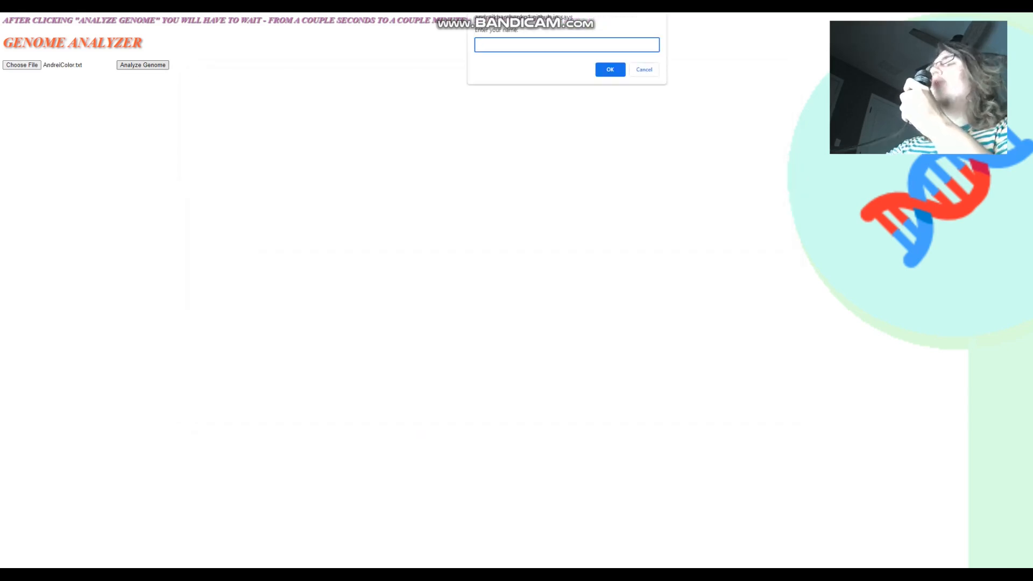
type("andr")
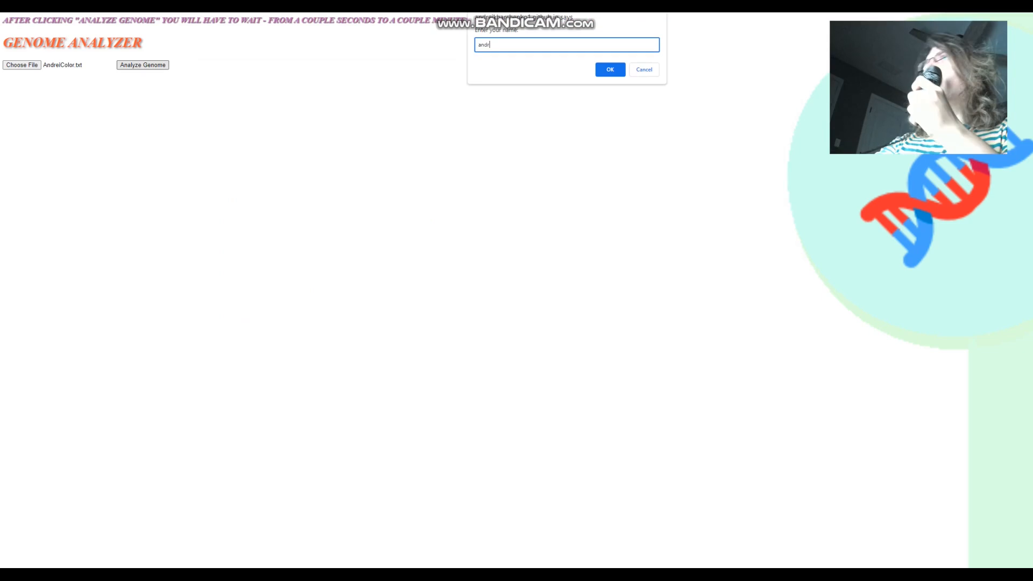
left_click(608, 69)
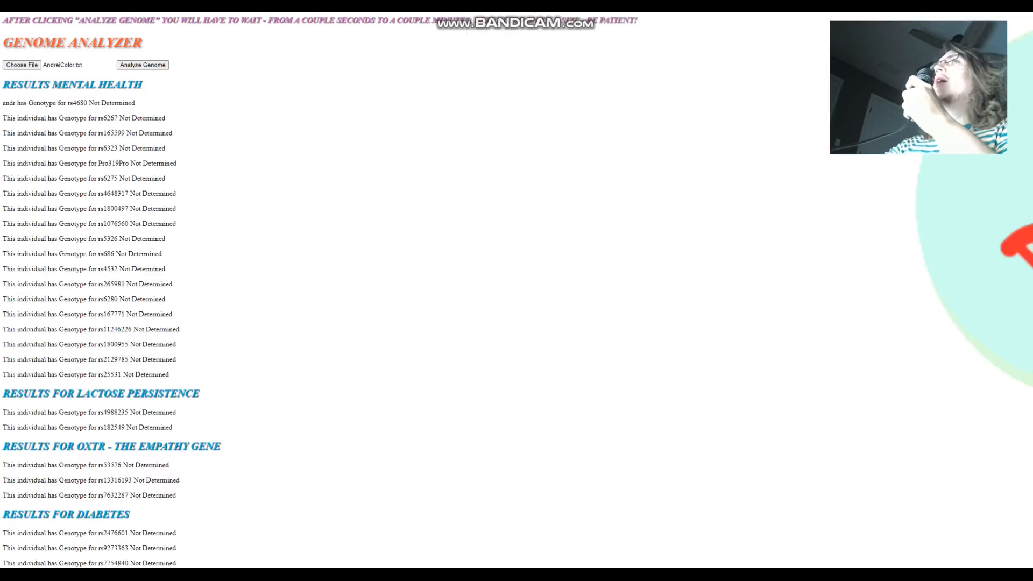
scroll("down", 3)
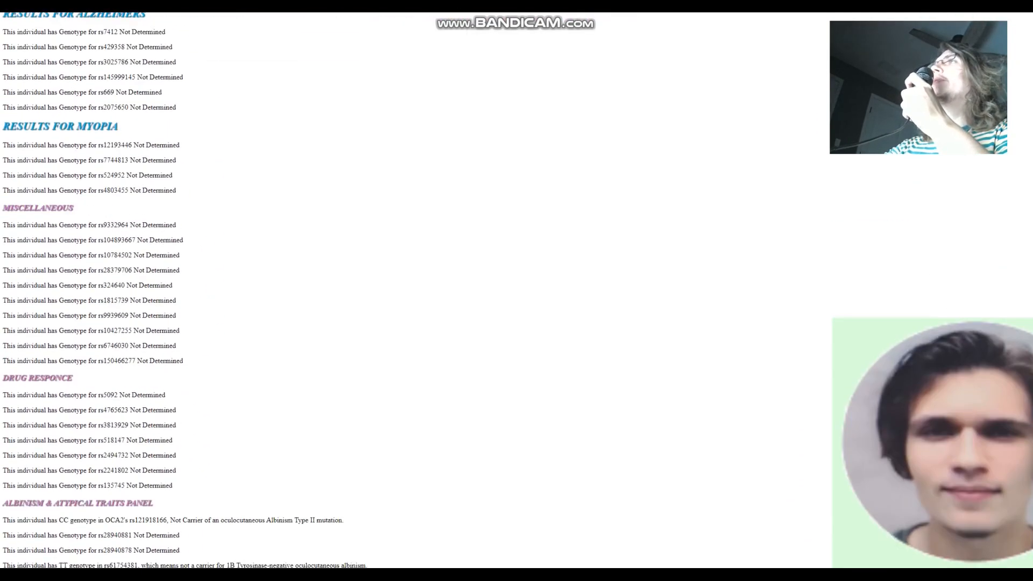
scroll("down", 3)
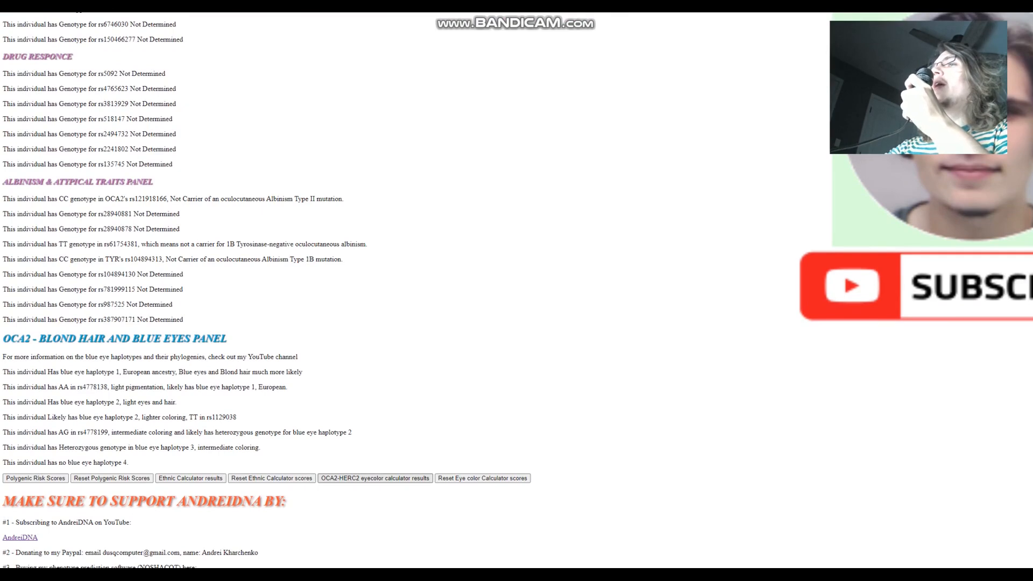
Step: Open the OCA2-HERC2 eye colour estimate, restore its window and enlarge it (blue ~34%)
left_click(375, 478)
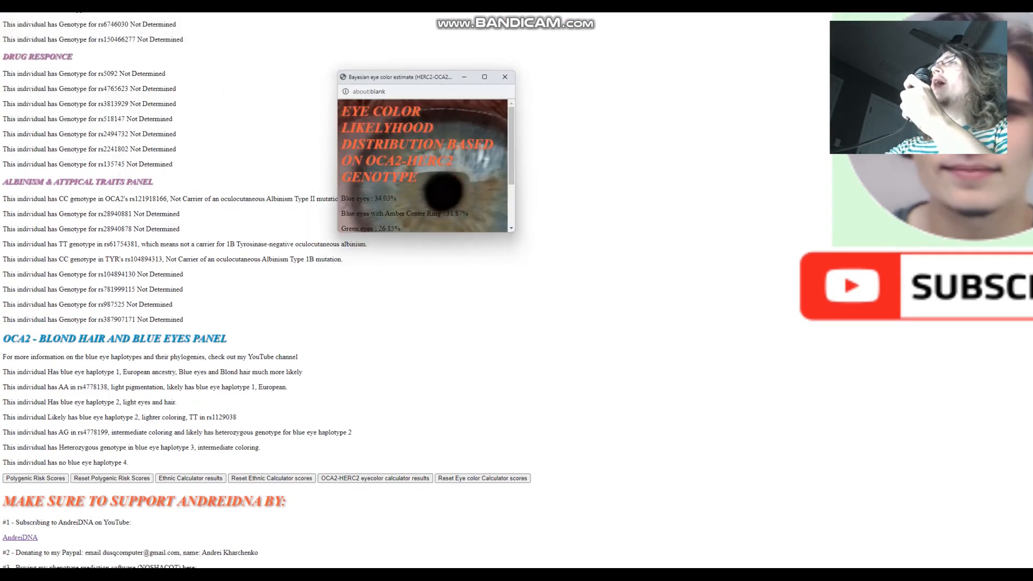
left_click(505, 77)
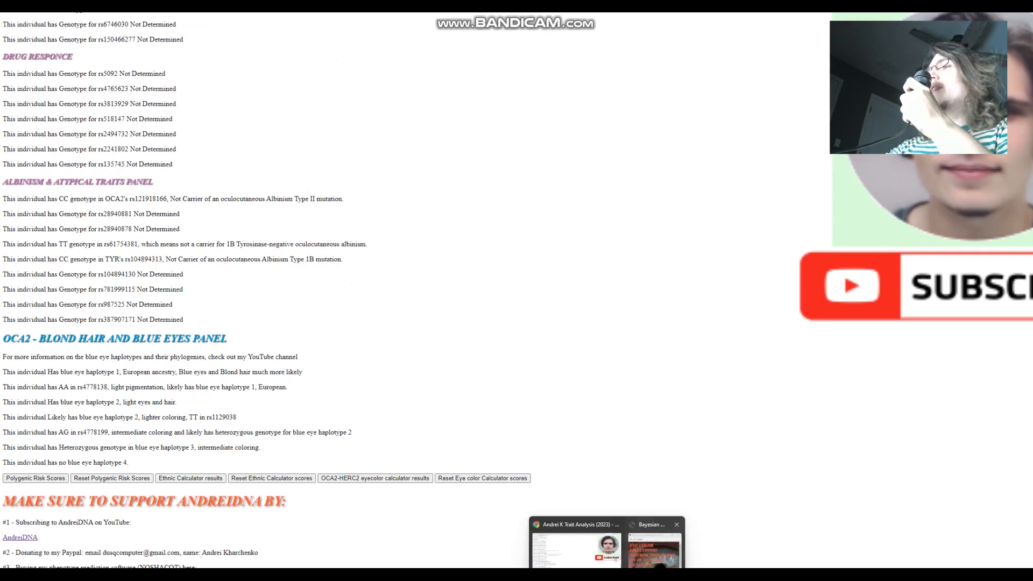
left_click(375, 477)
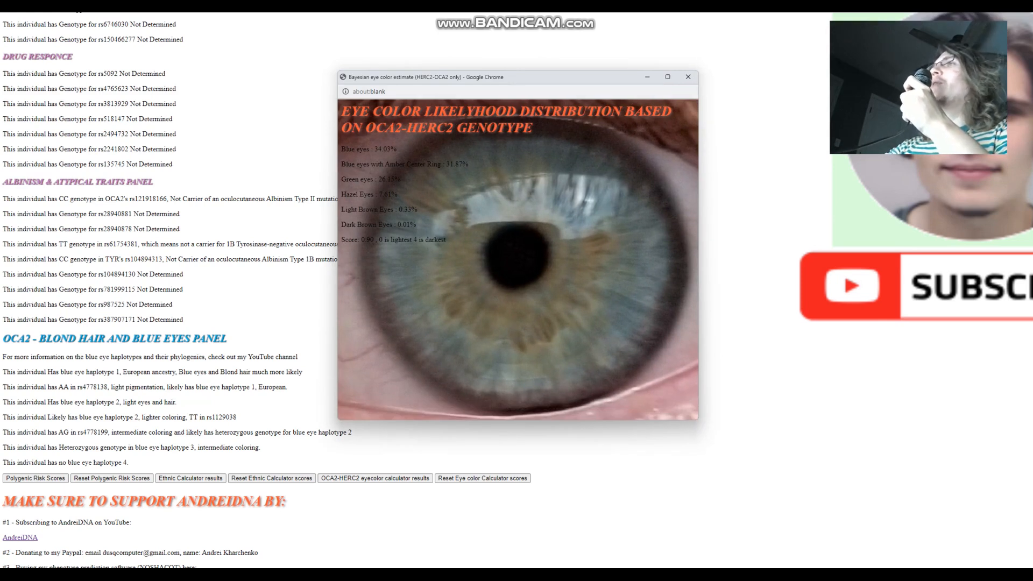
left_click_drag(341, 209, 446, 239)
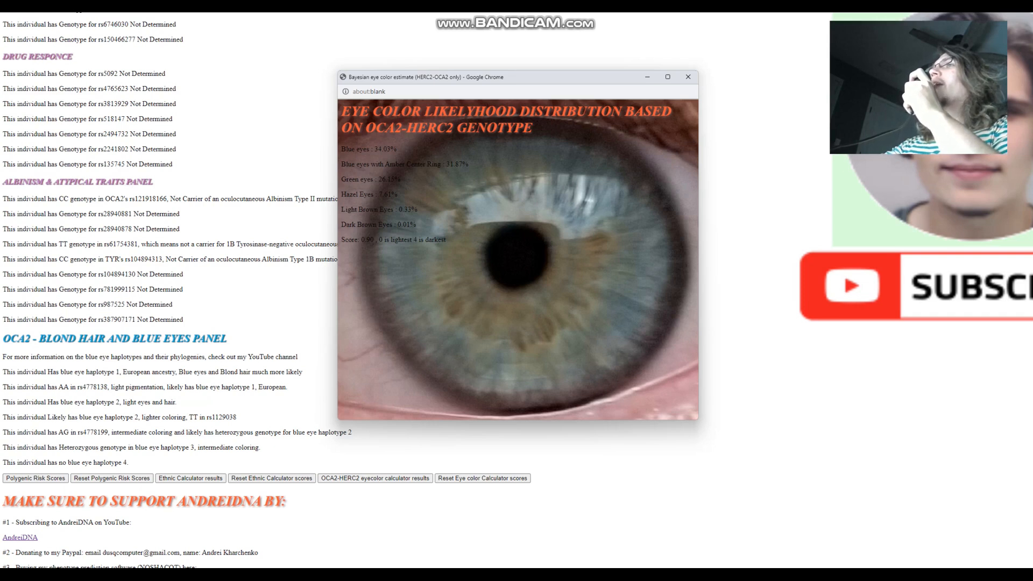
Step: Highlight the amber and green percentages, close the estimate, reopen it, and close it again
left_click_drag(343, 109, 448, 239)
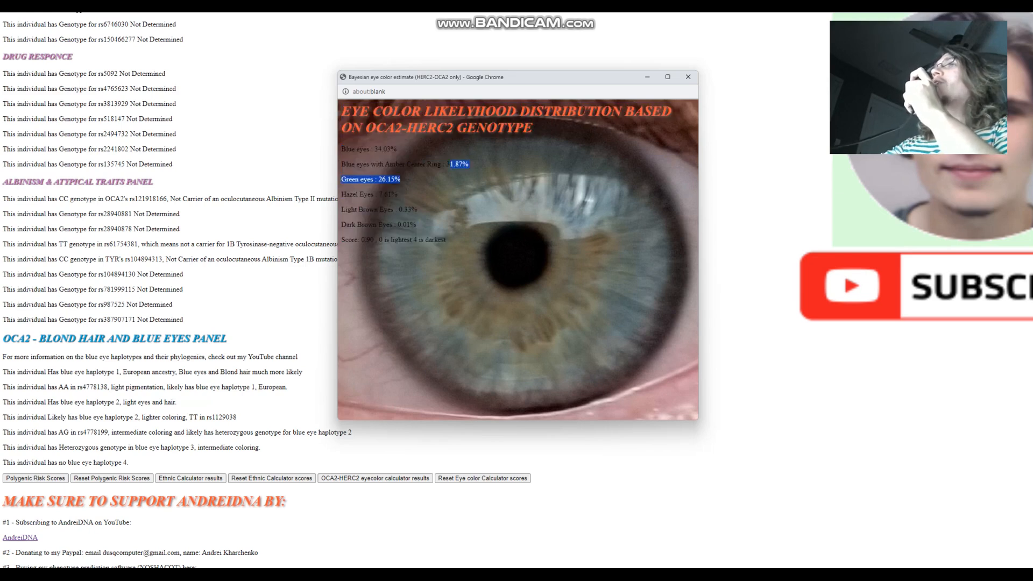
left_click(688, 77)
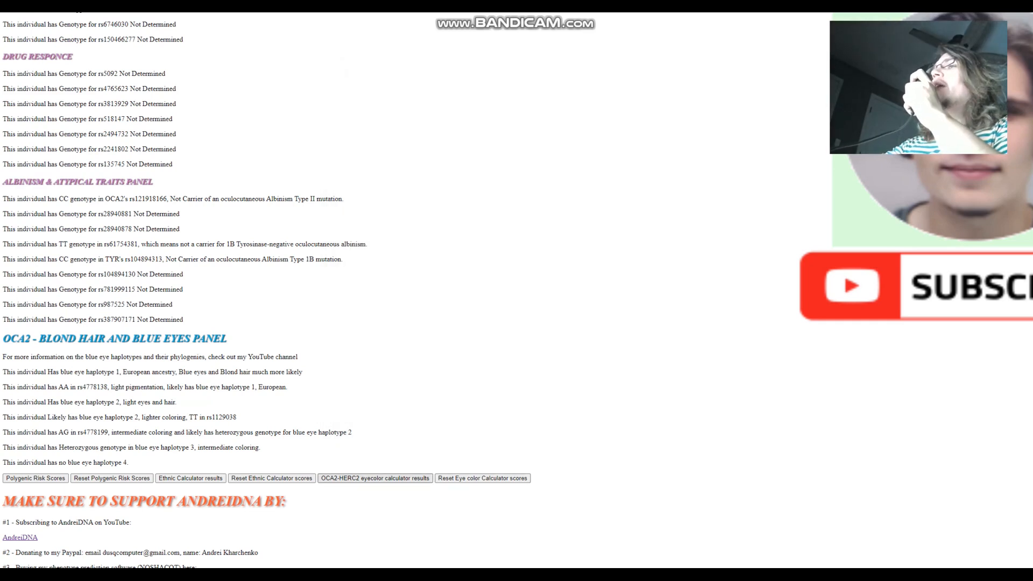
left_click(375, 478)
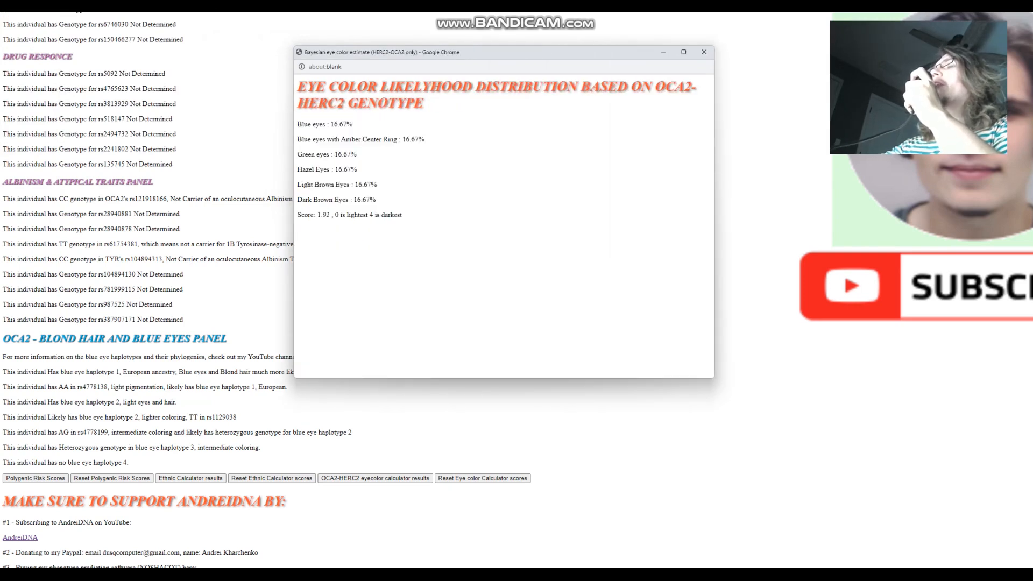
left_click(704, 53)
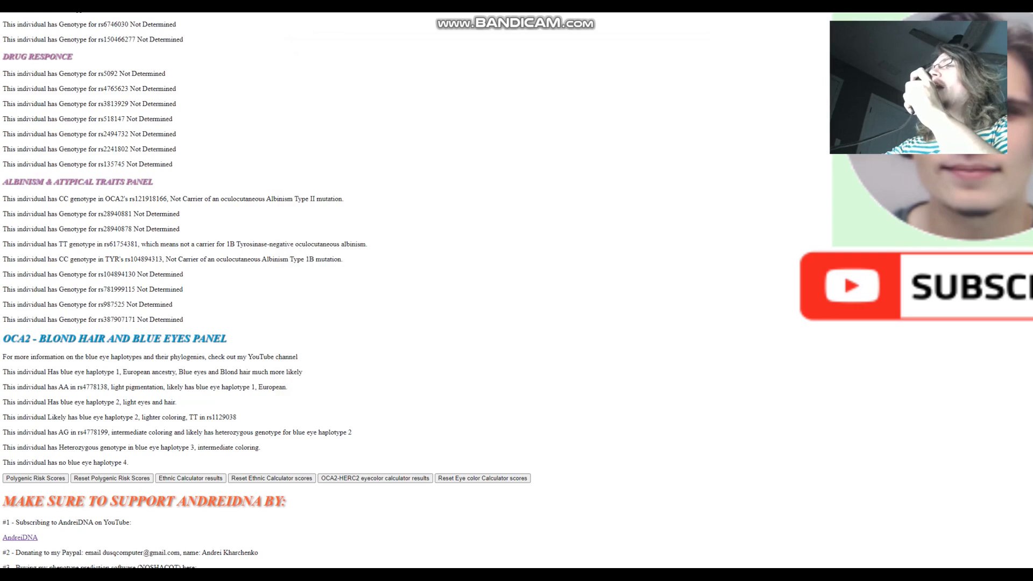
Step: Analyze MaxColor.txt as 'max', check its 39.42% blue-eye estimate, then close it
left_click(21, 65)
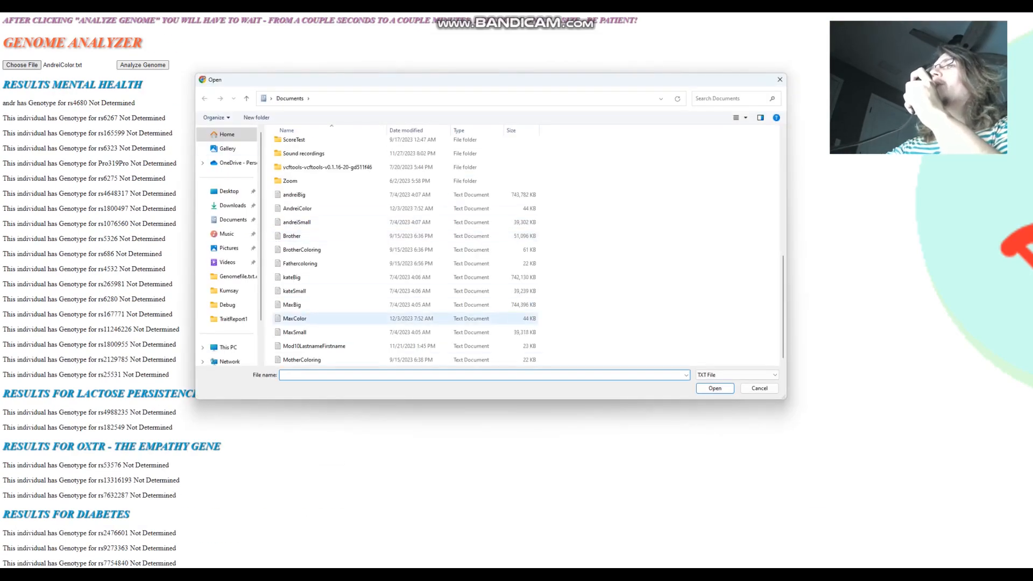
left_click(758, 388)
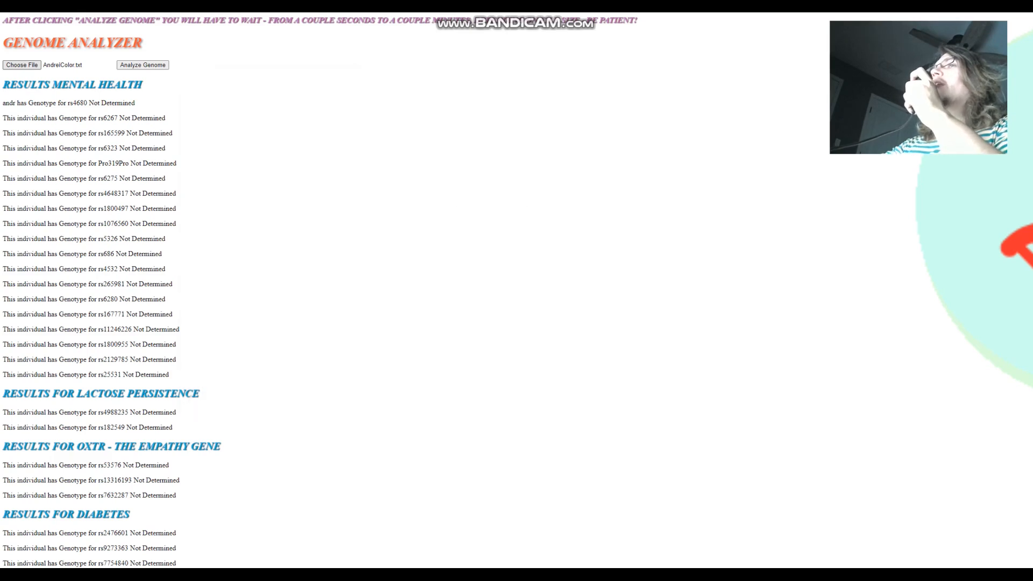
left_click(142, 65)
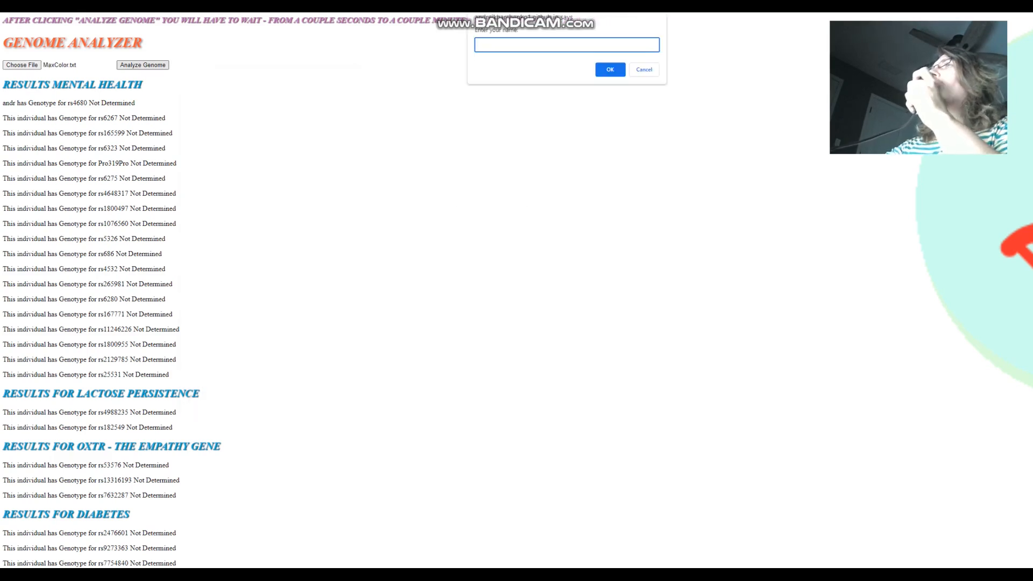
type("max")
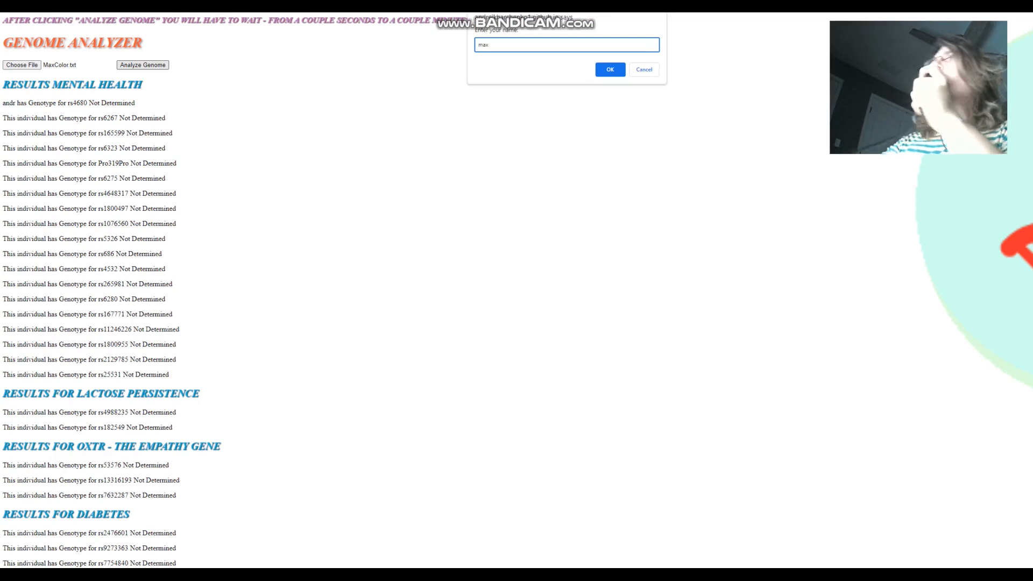
left_click(608, 70)
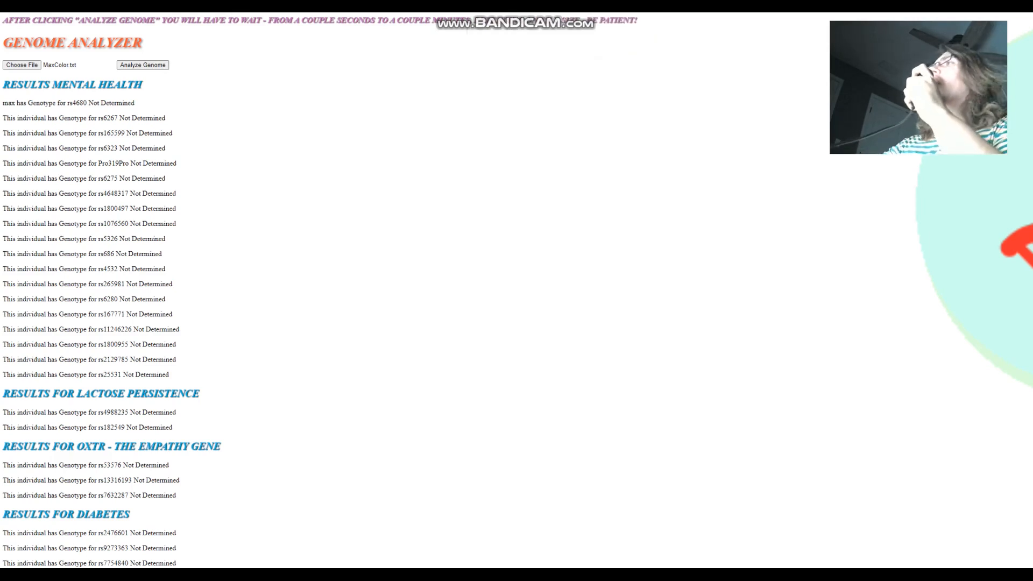
scroll("down", 3)
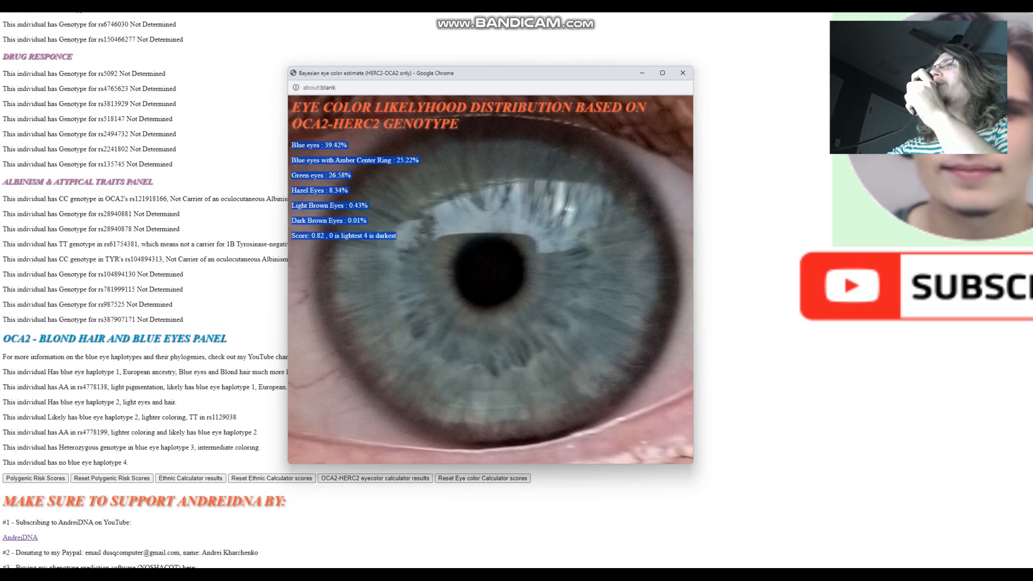
left_click(681, 73)
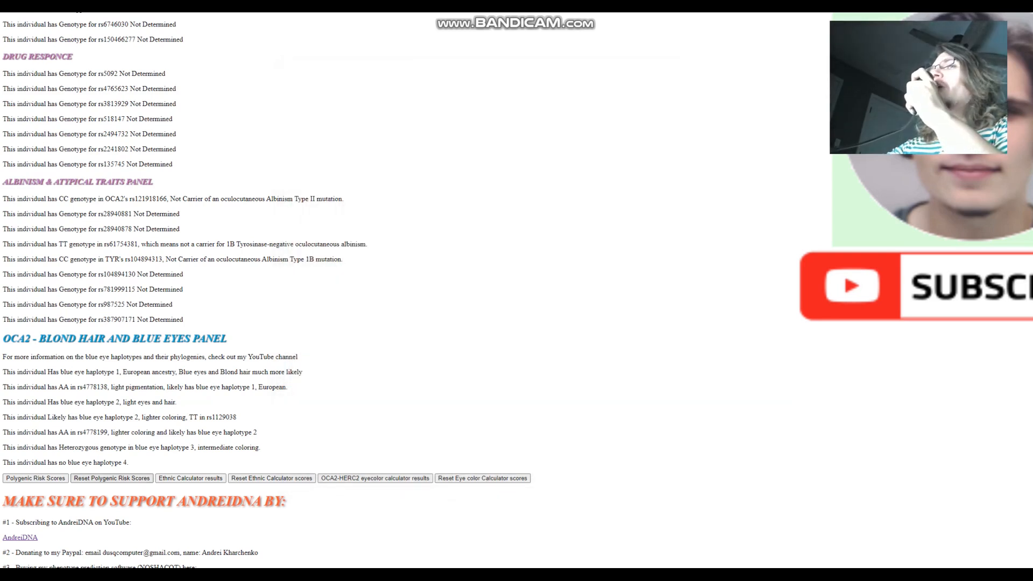
Step: Scroll the report, choose Fathercoloring.txt and analyze it under the name 'father'
scroll("down", 3)
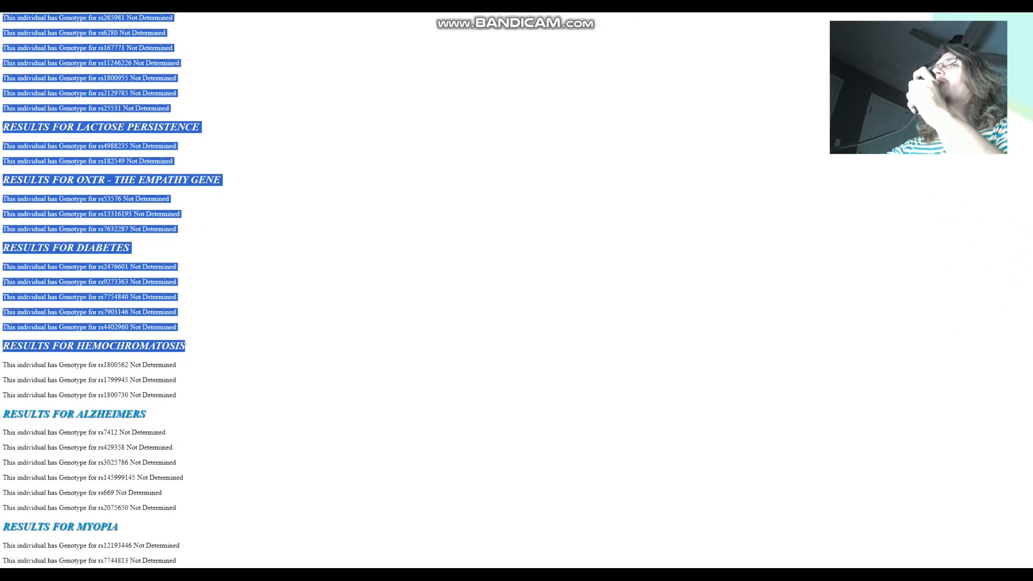
scroll("down", 3)
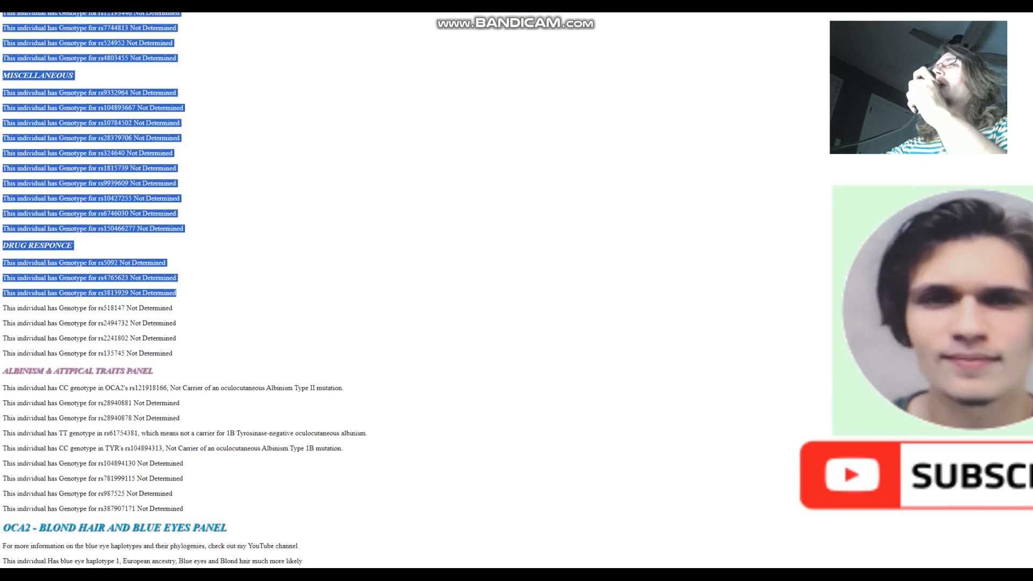
scroll("down", 3)
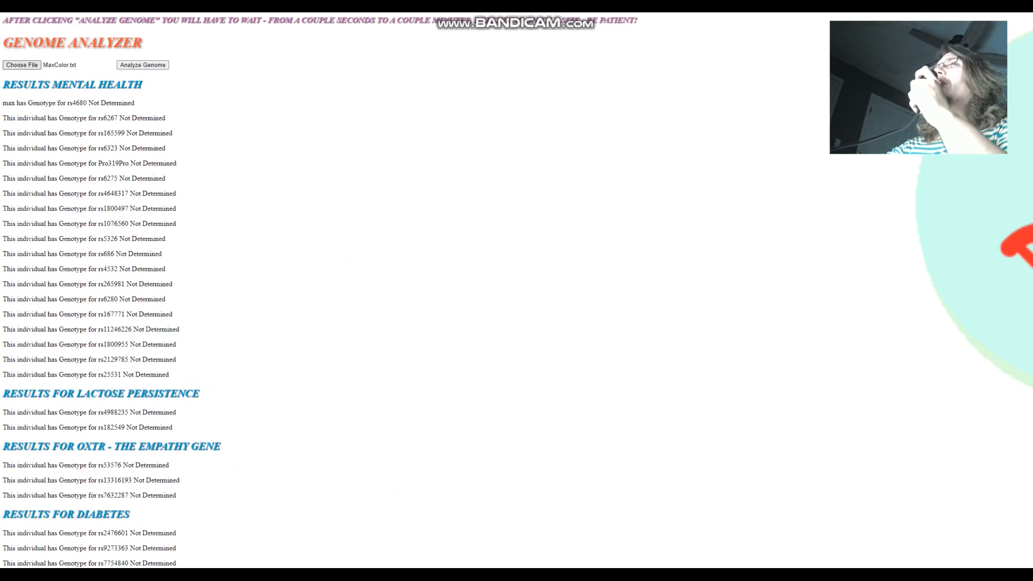
left_click(21, 65)
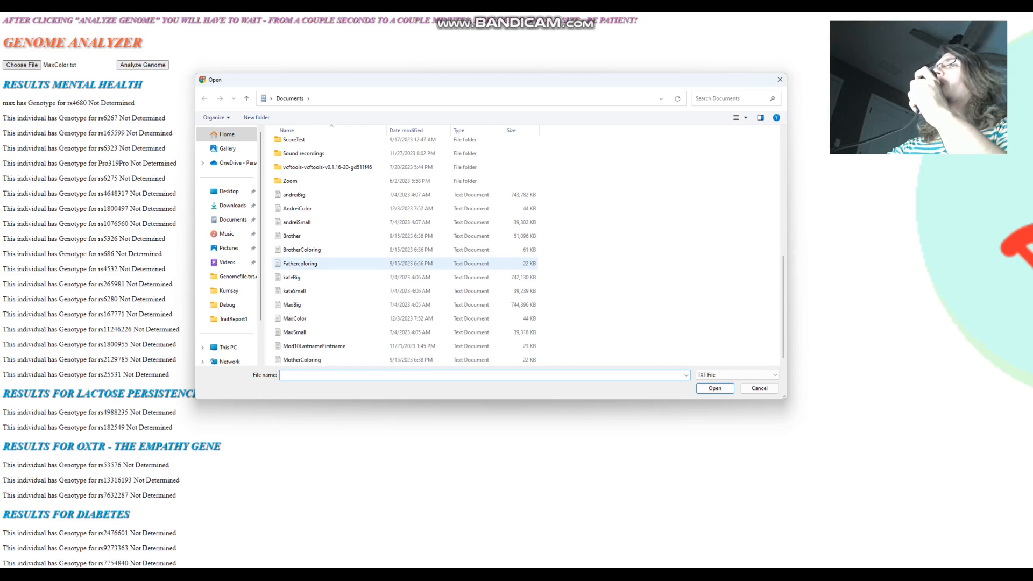
mouse_move(300, 264)
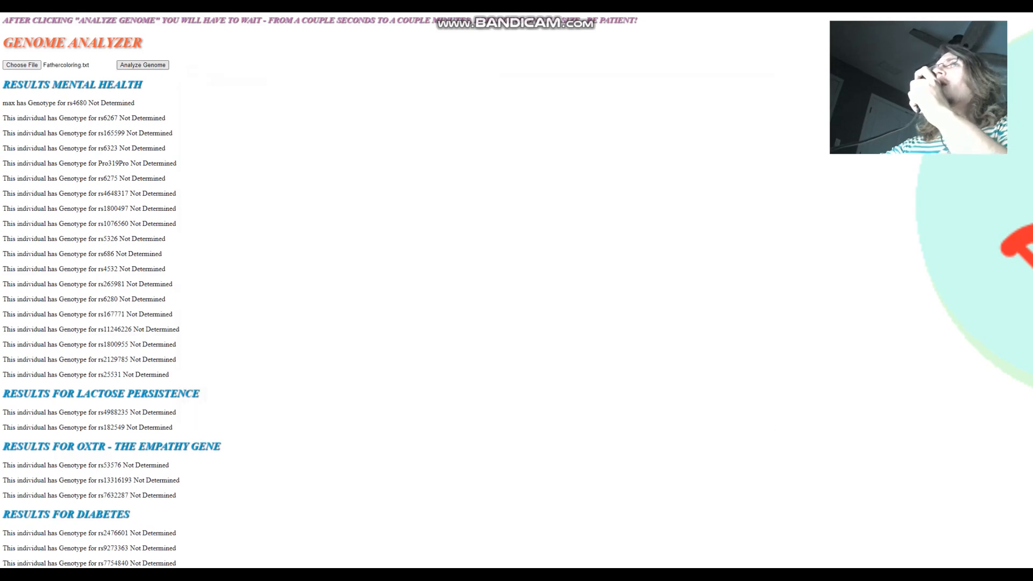
left_click(142, 65)
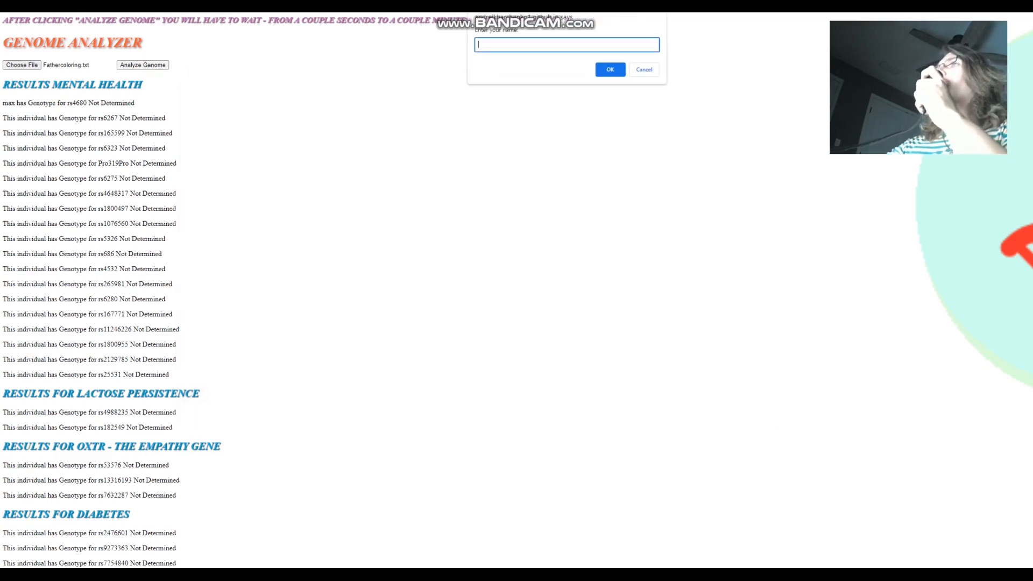
type("fath")
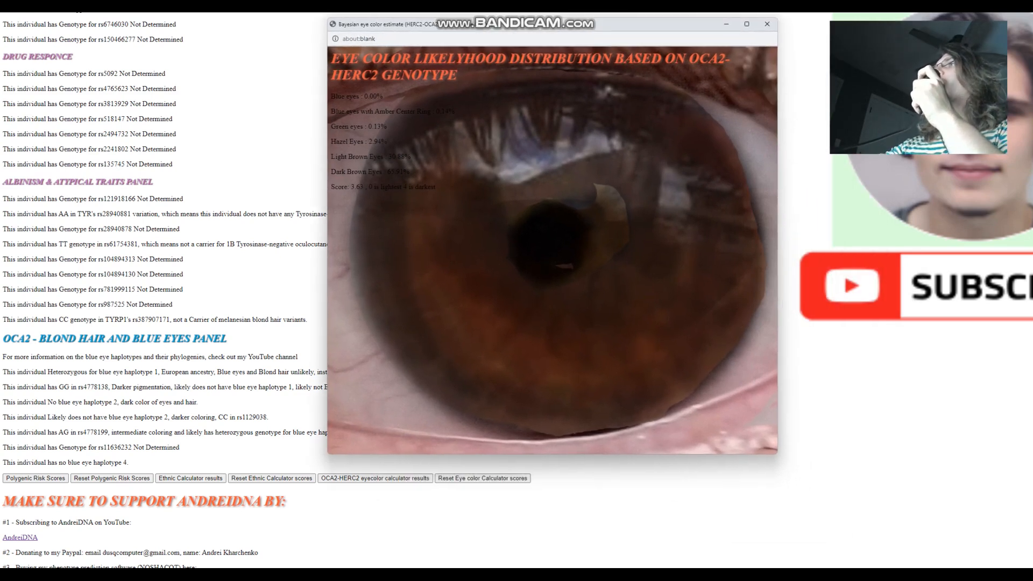
Step: Highlight the father's eye colour percentages and OCA2 blue eyes panel, then close the estimate
left_click_drag(330, 96, 438, 187)
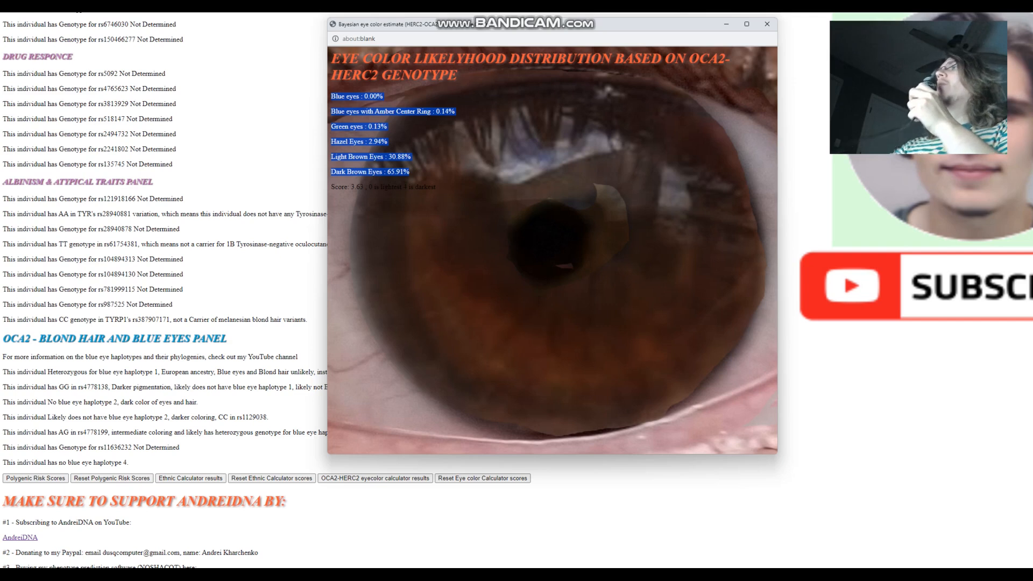
left_click(765, 24)
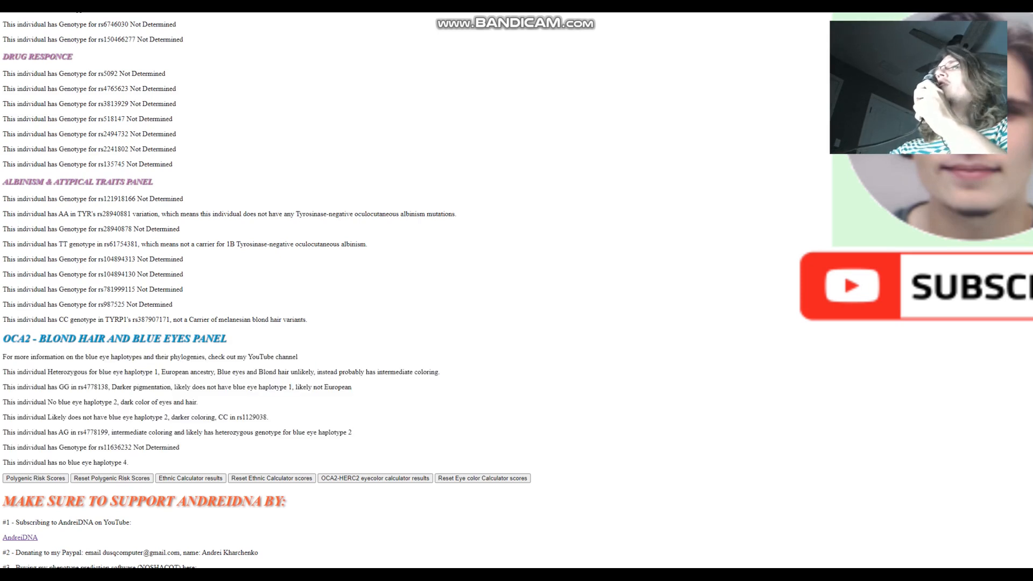
left_click_drag(3, 356, 129, 462)
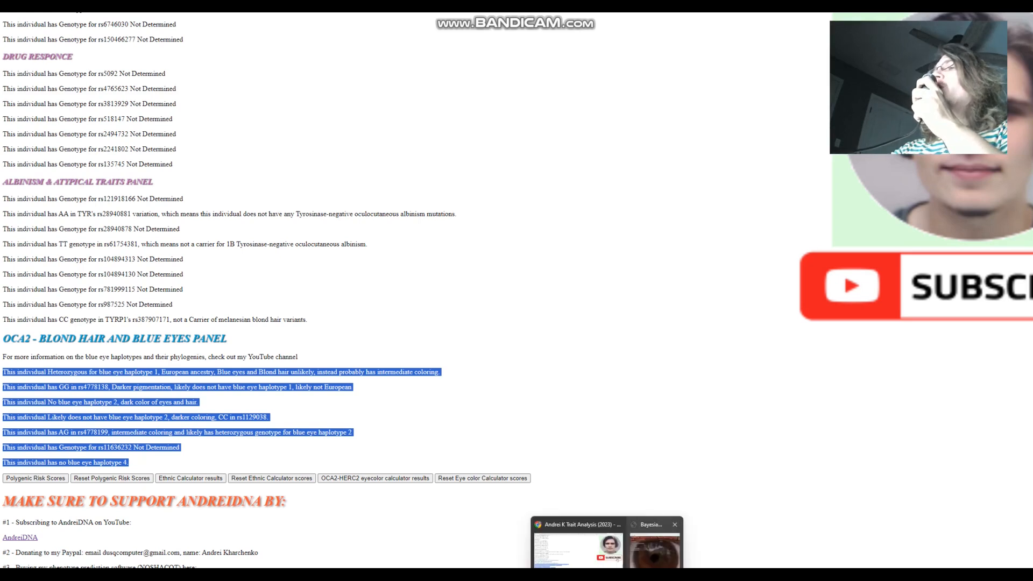
left_click(374, 478)
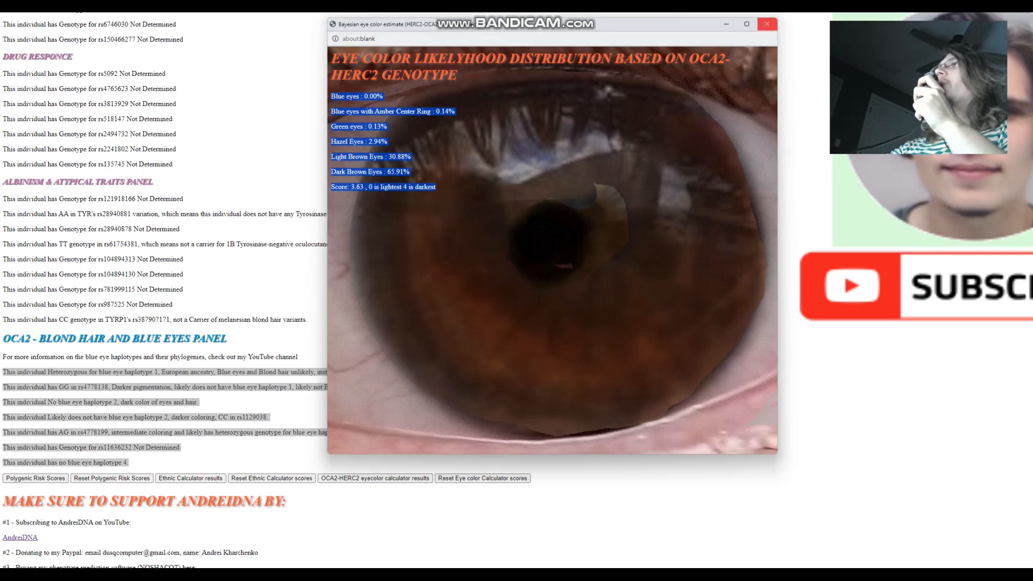
left_click(766, 24)
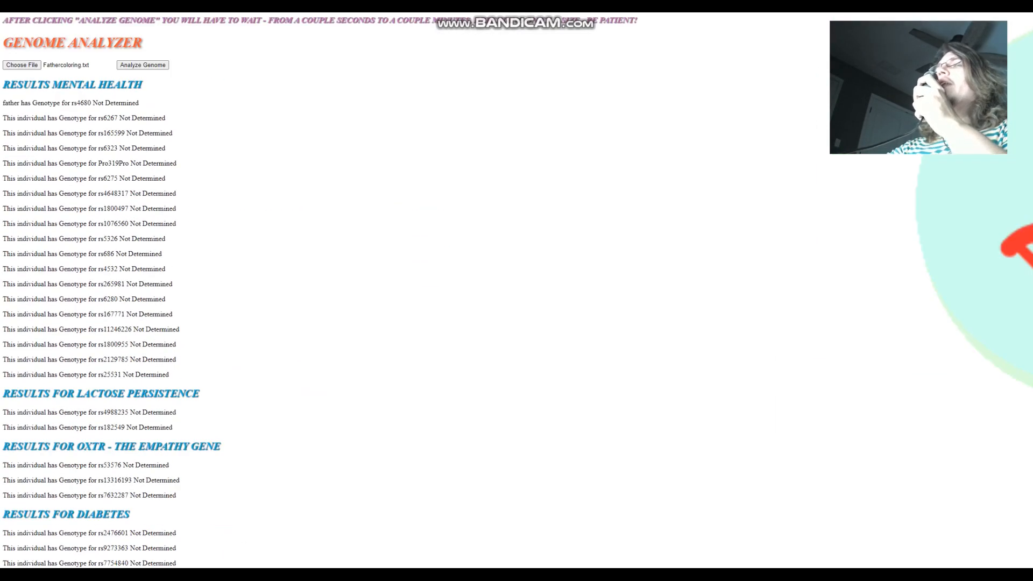
Step: Analyze MotherColoring.txt as 'mother' and show its eye colour estimate (light brown 31.10%)
left_click(21, 64)
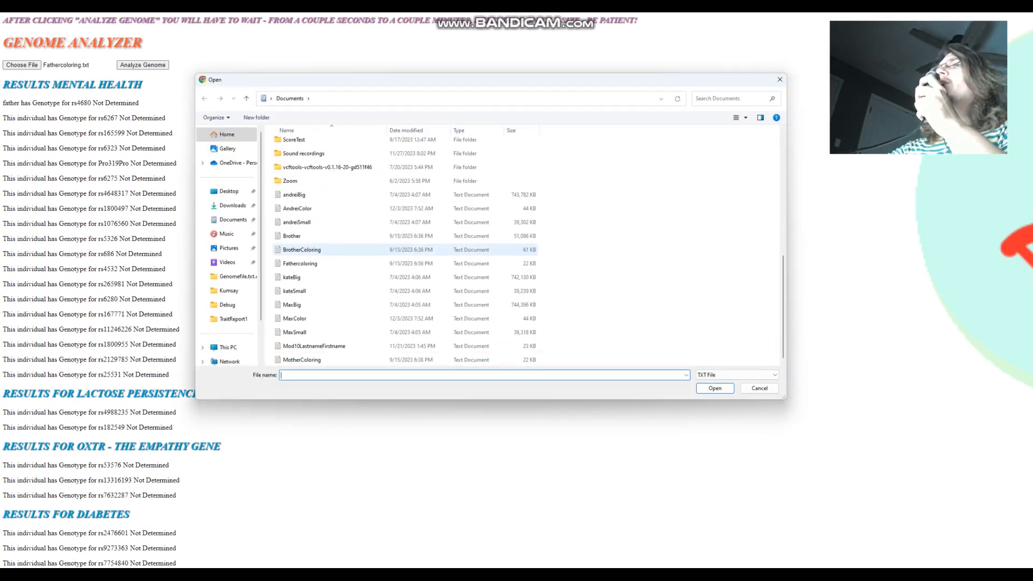
left_click(302, 360)
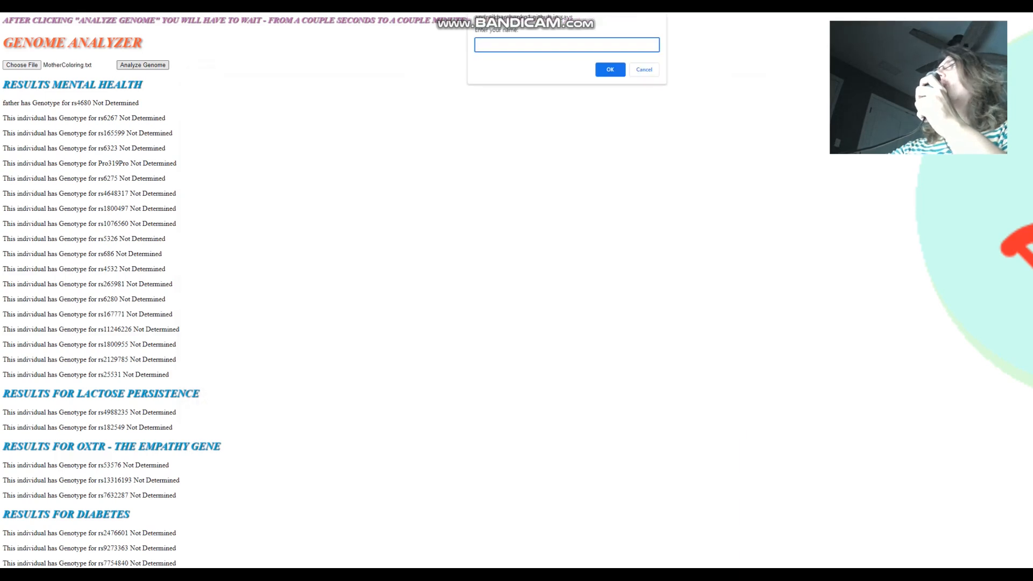
type("mot")
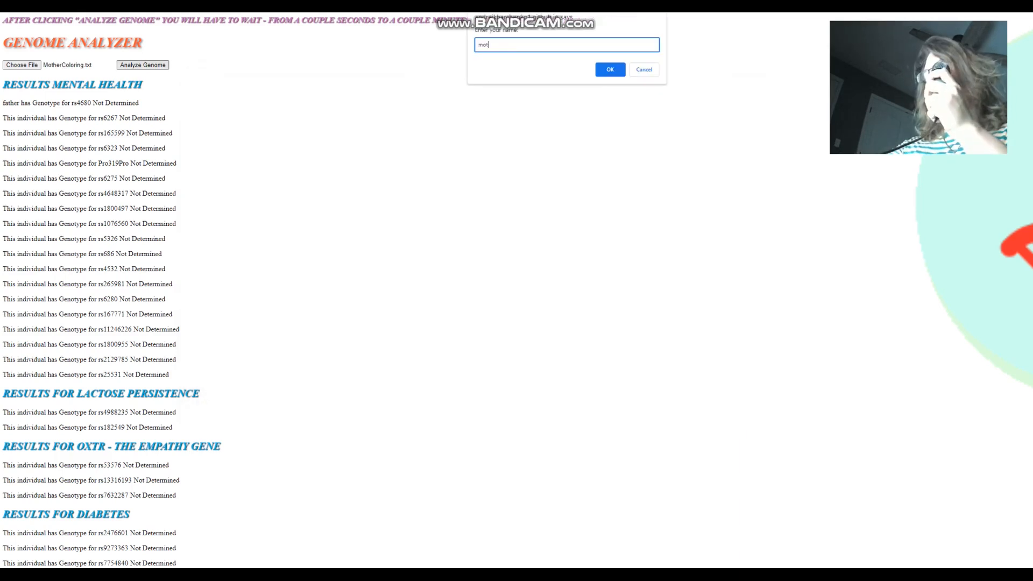
left_click(609, 69)
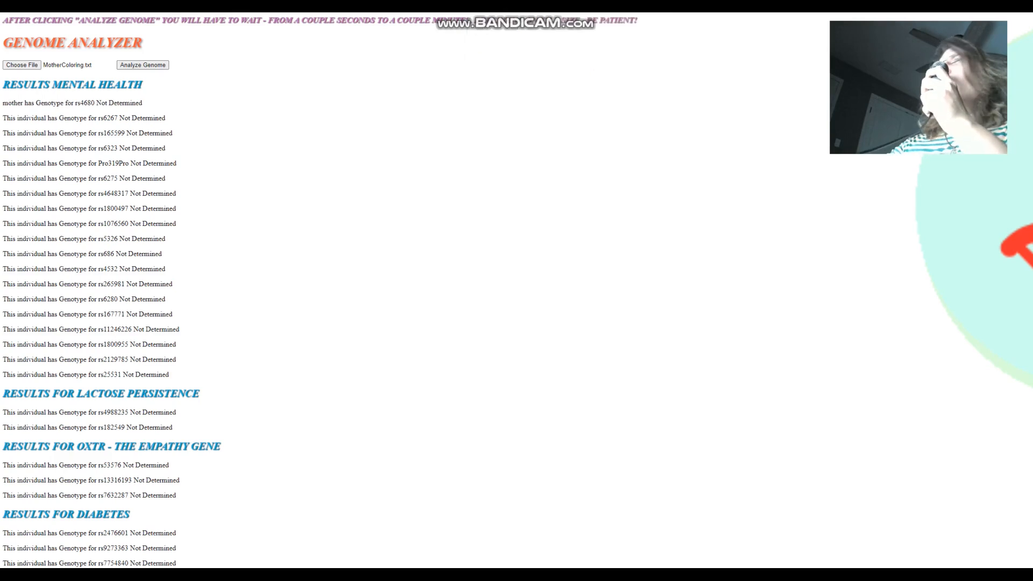
scroll("down", 3)
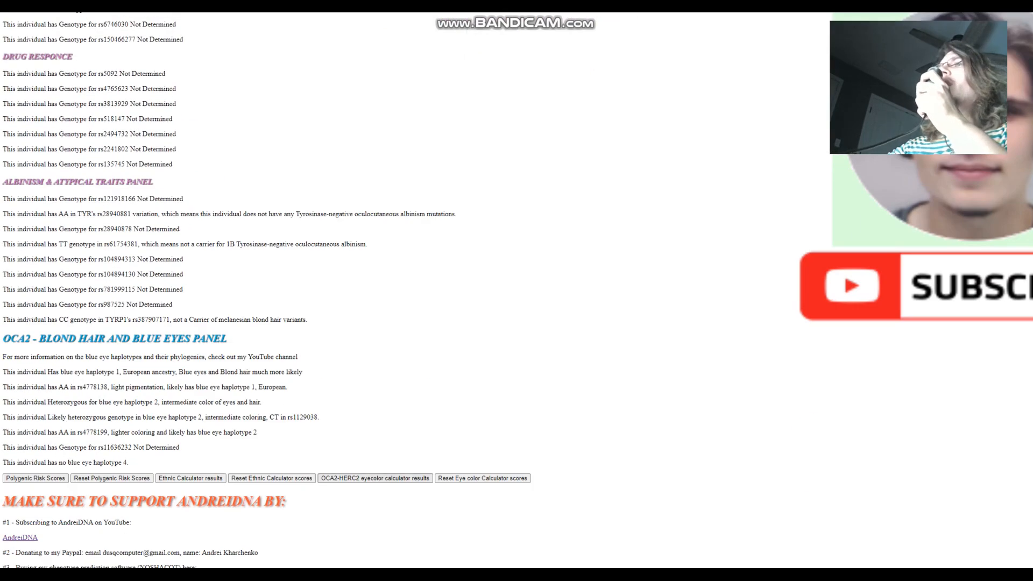
left_click(375, 479)
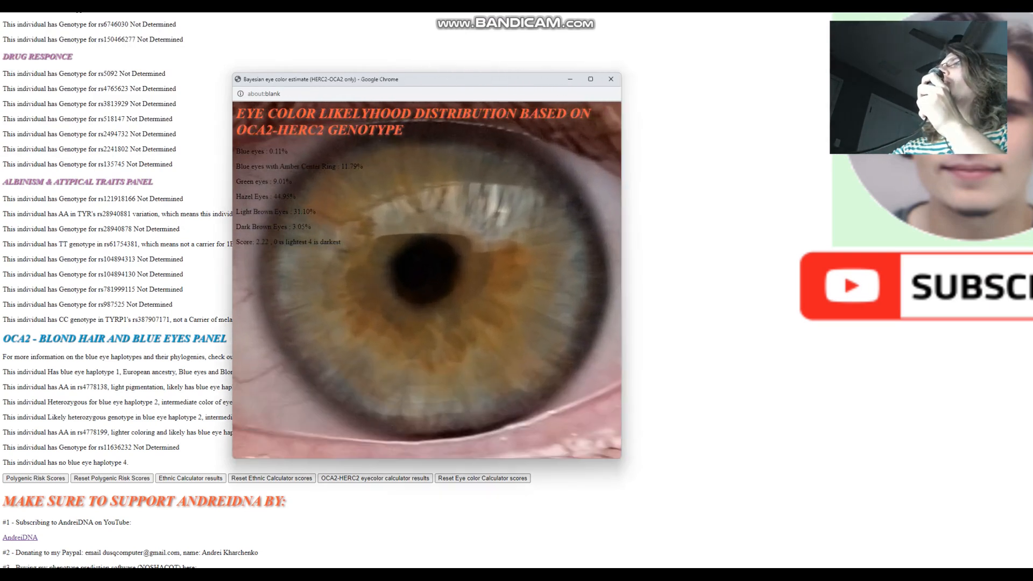
Step: Move the mother's eye colour estimate right, highlight its percentages, close it, and scroll
left_click_drag(422, 79, 596, 60)
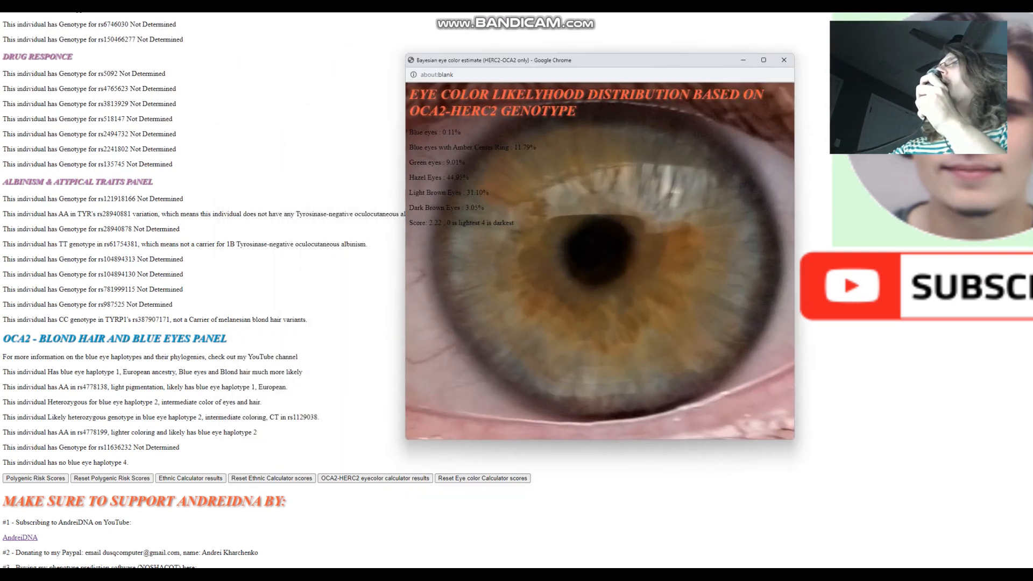
left_click_drag(410, 132, 514, 223)
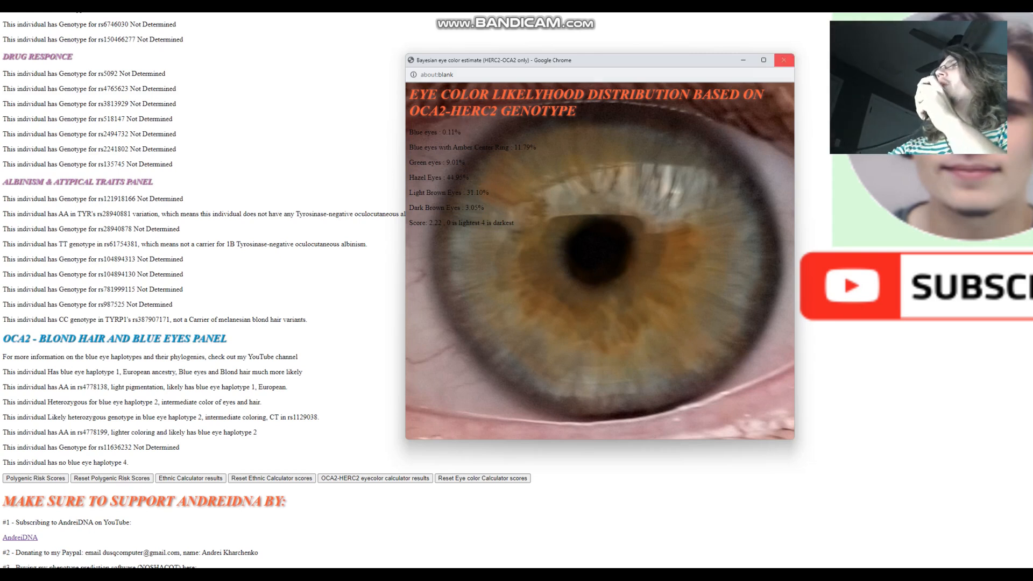
left_click(783, 60)
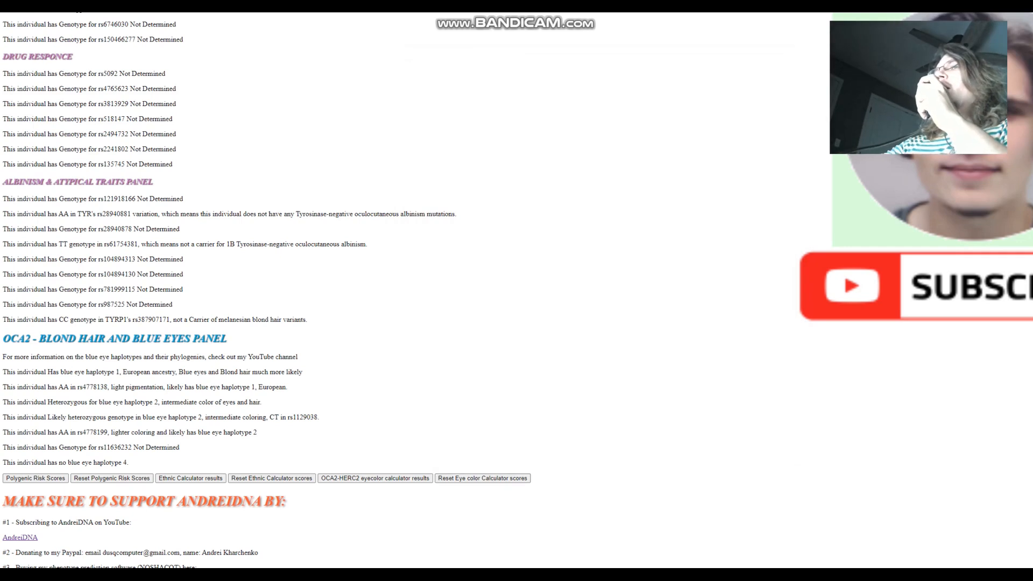
scroll("down", 3)
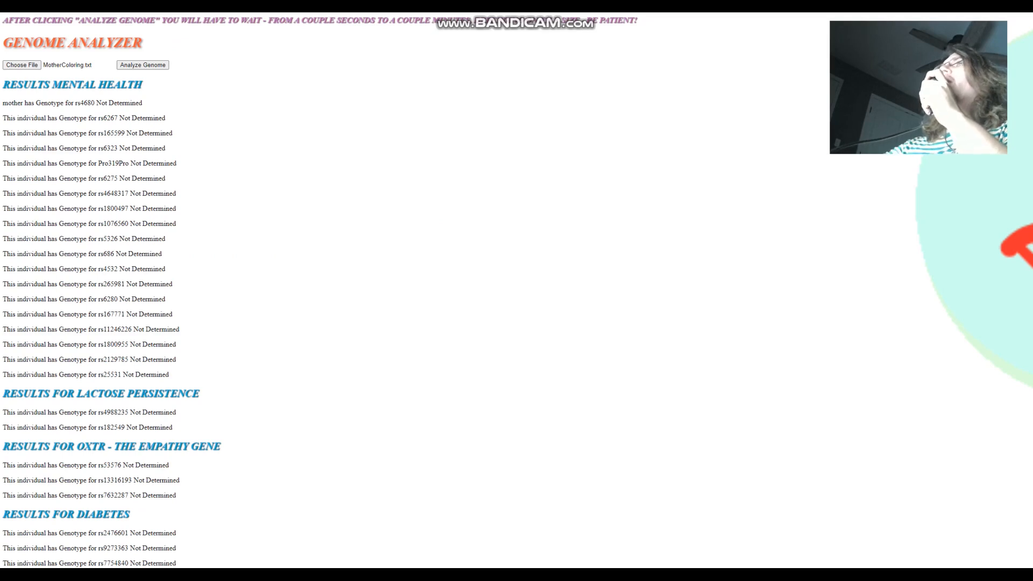
Step: Load andreiSmall.txt, wait through Chrome's warning, and analyze it under the name 'andre'
left_click(21, 64)
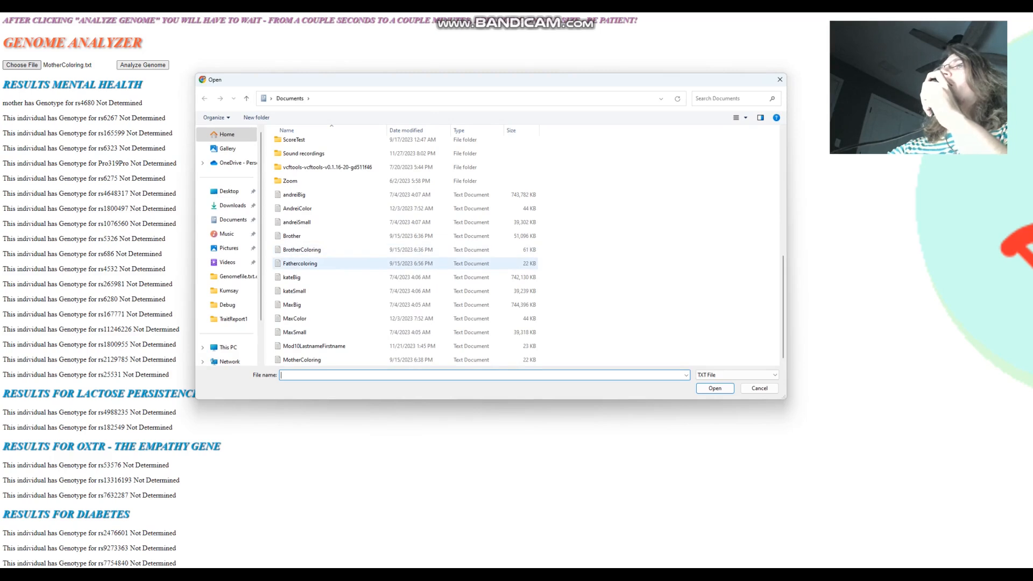
left_click(297, 222)
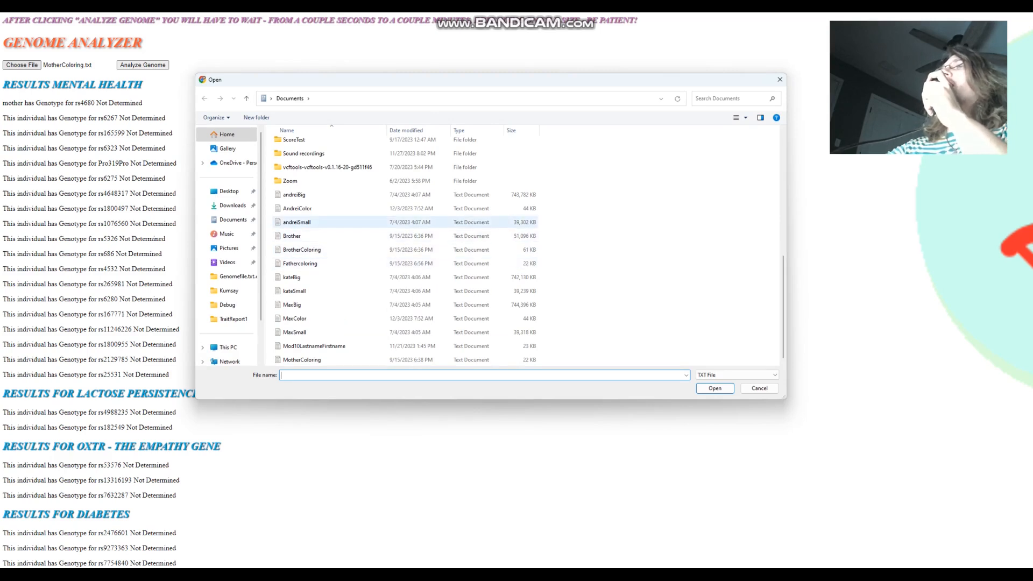
left_click(714, 388)
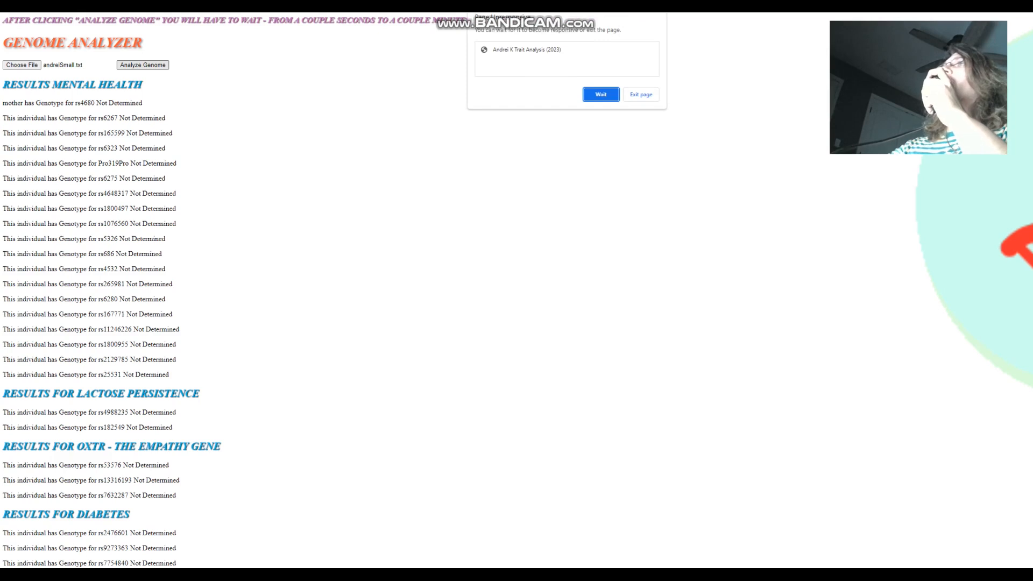
left_click(601, 94)
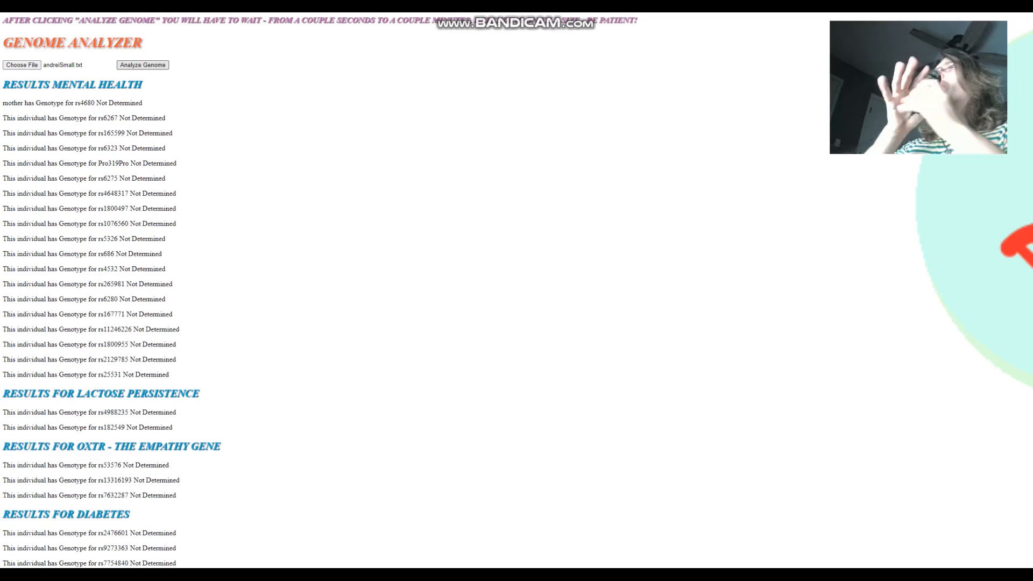
scroll("down", 3)
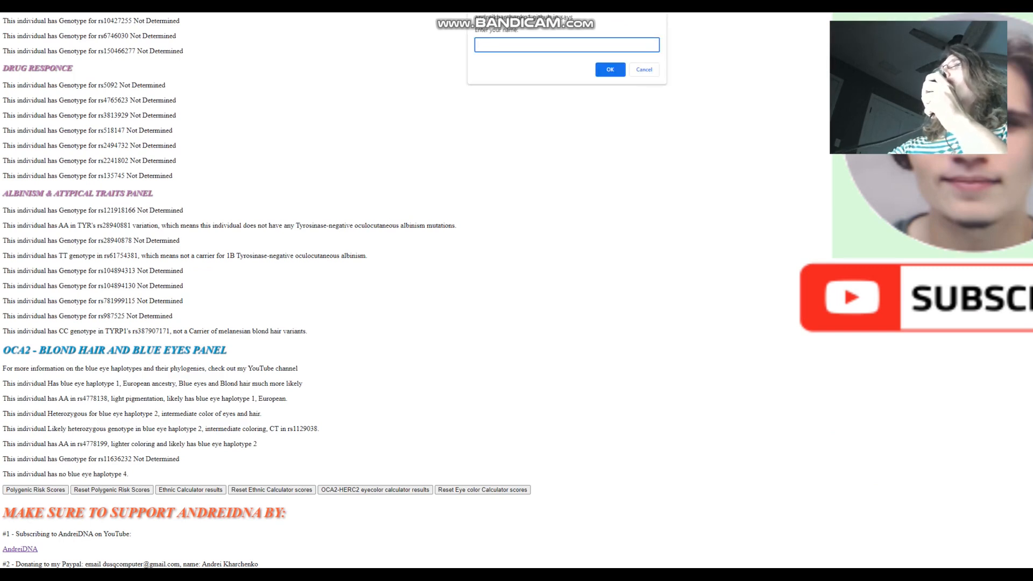
type("andre")
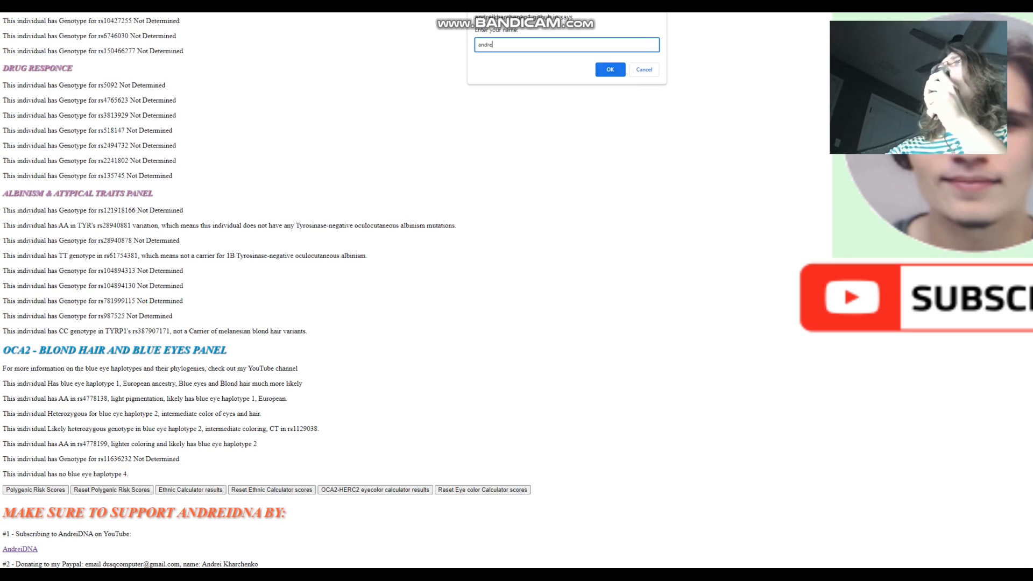
left_click(608, 69)
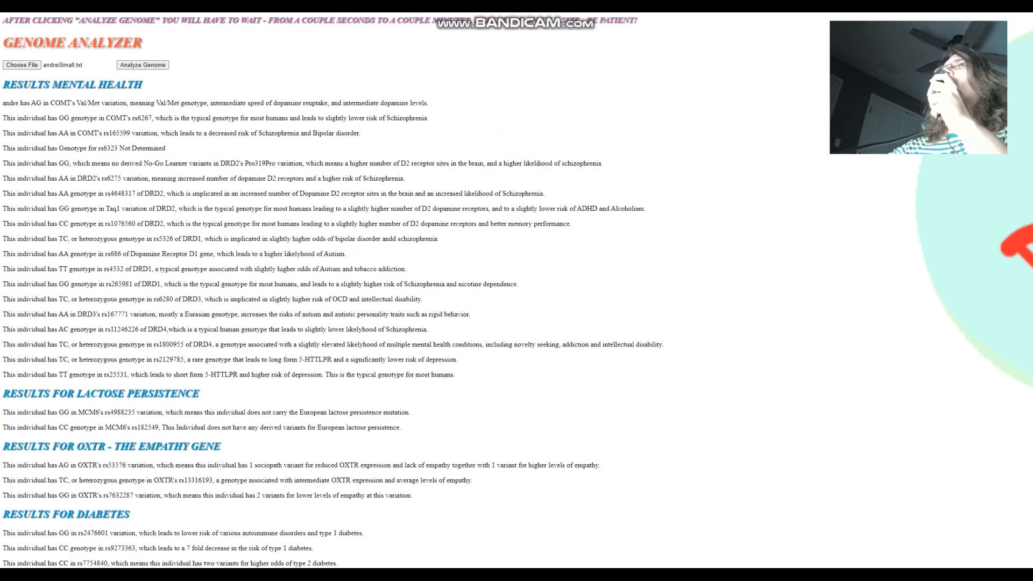
left_click_drag(4, 84, 277, 163)
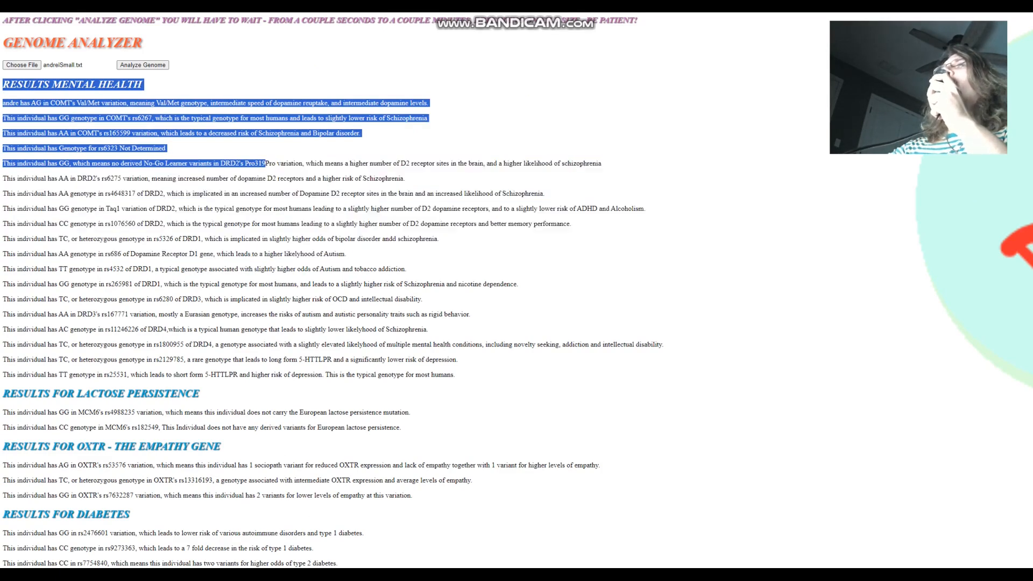
scroll("down", 3)
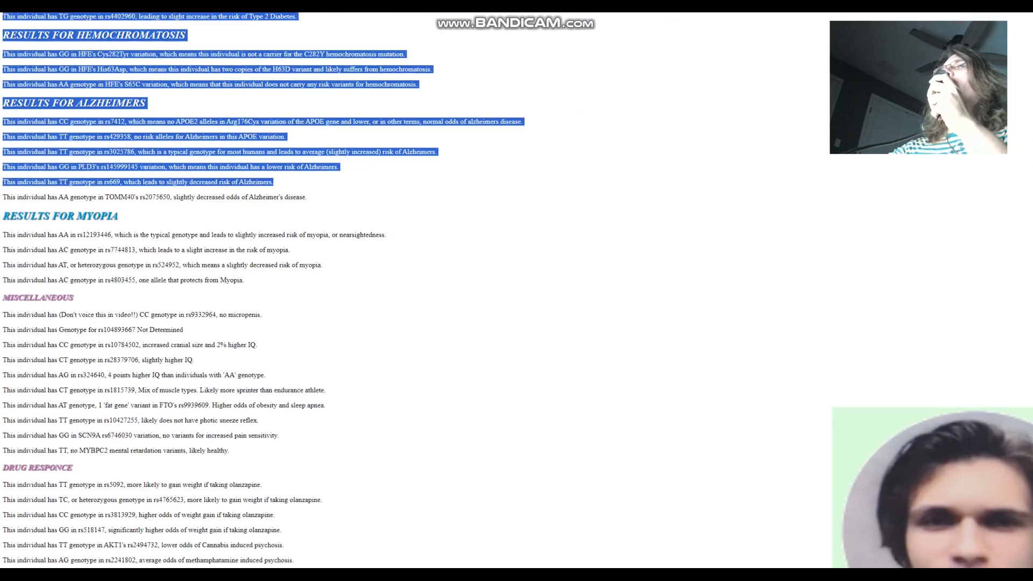
scroll("down", 3)
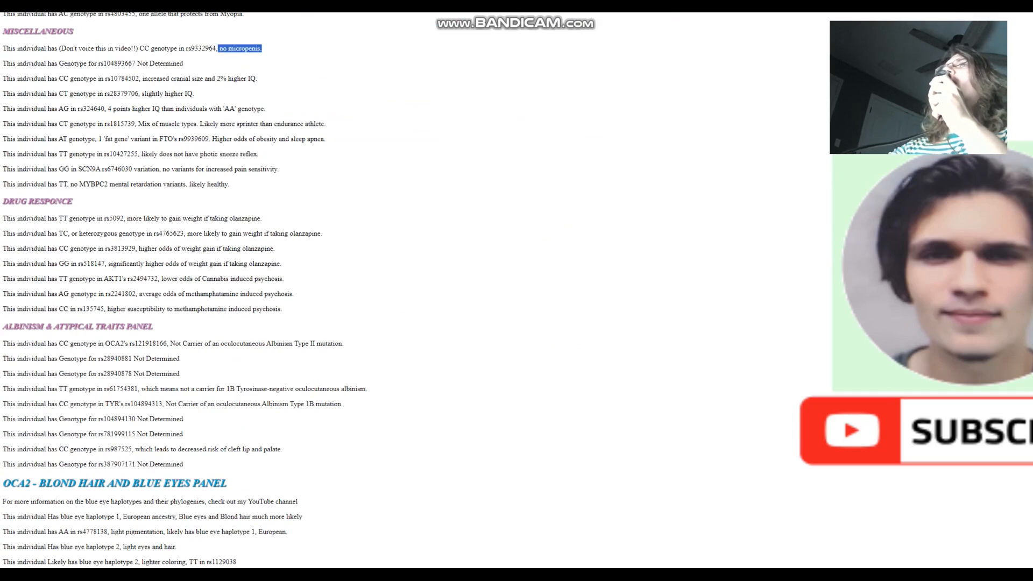
scroll("down", 3)
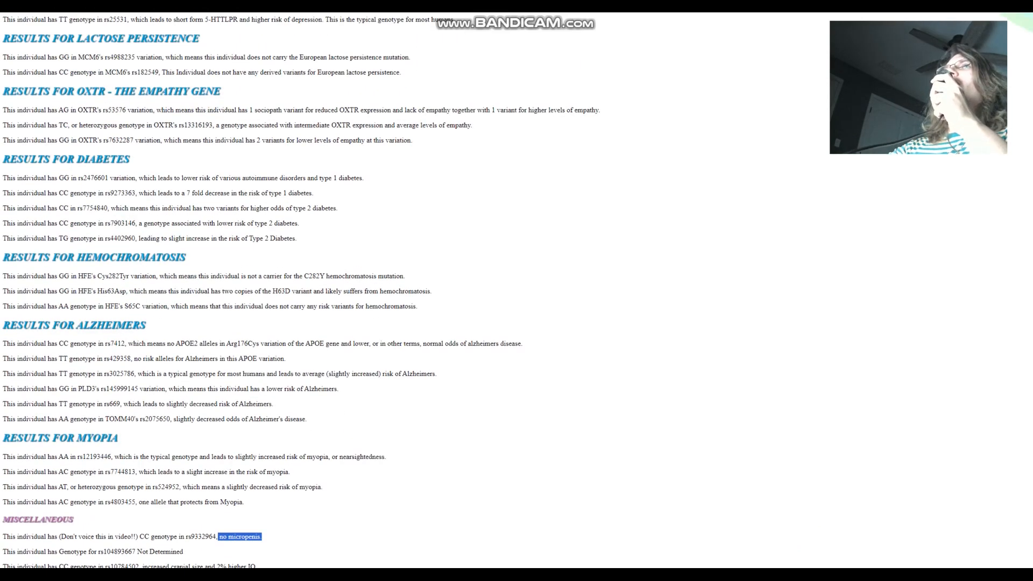
scroll("up", 3)
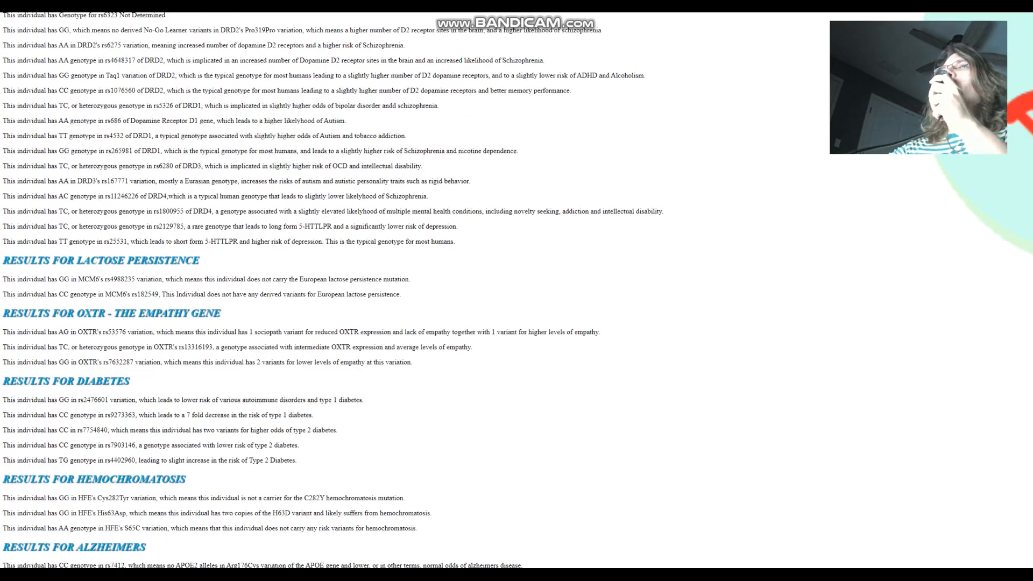
left_click_drag(256, 241, 453, 241)
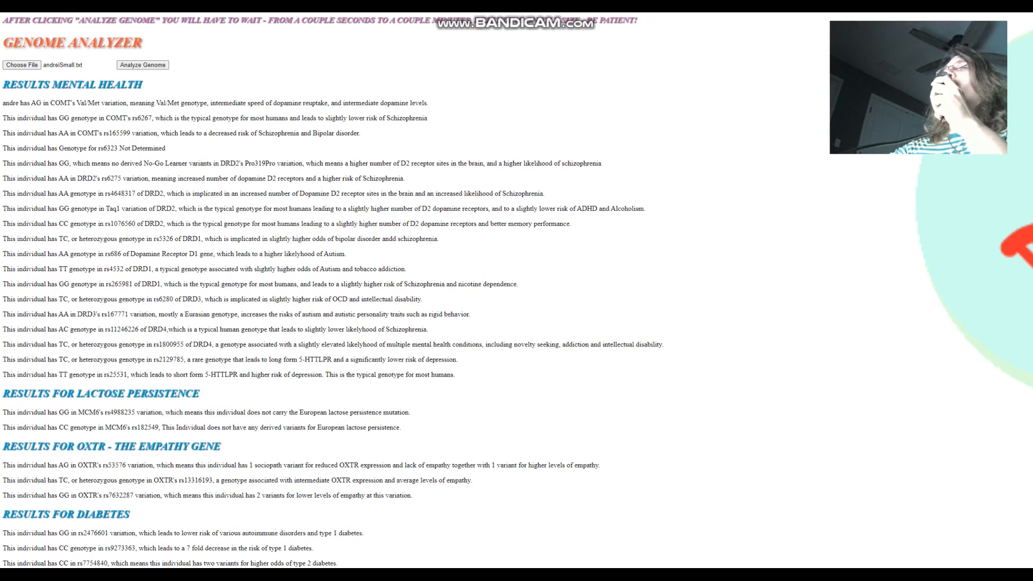
scroll("down", 3)
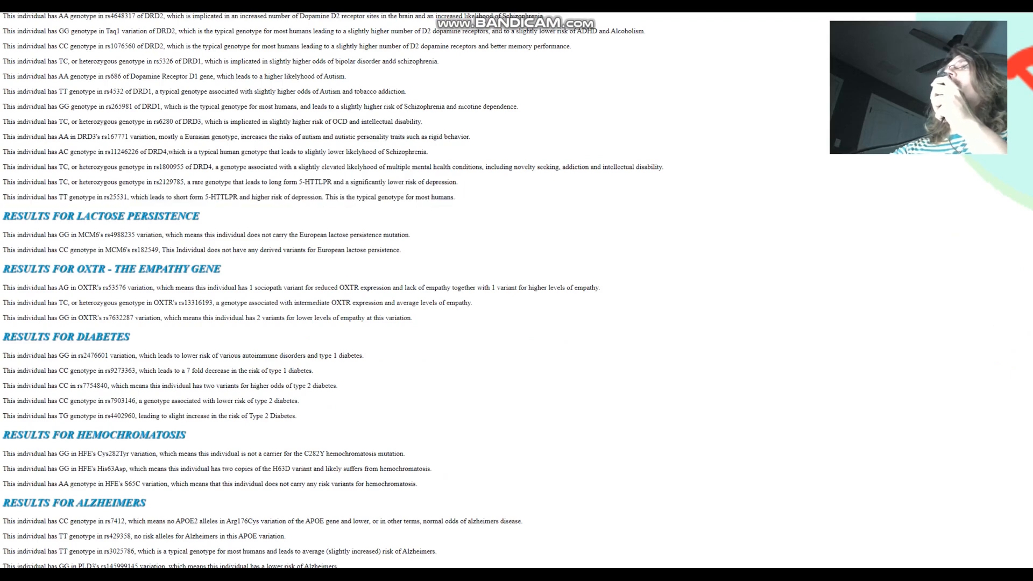
scroll("down", 3)
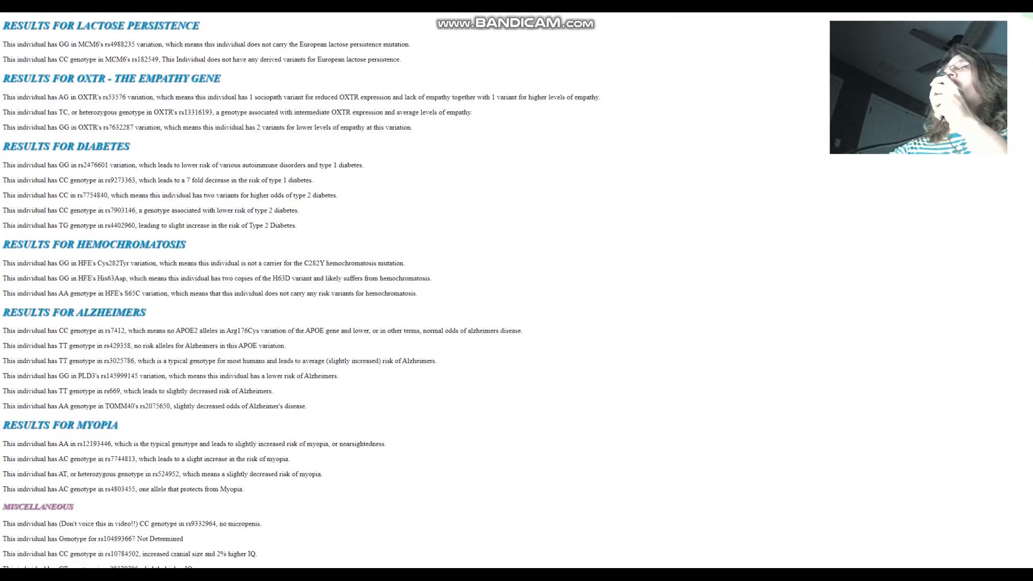
scroll("down", 3)
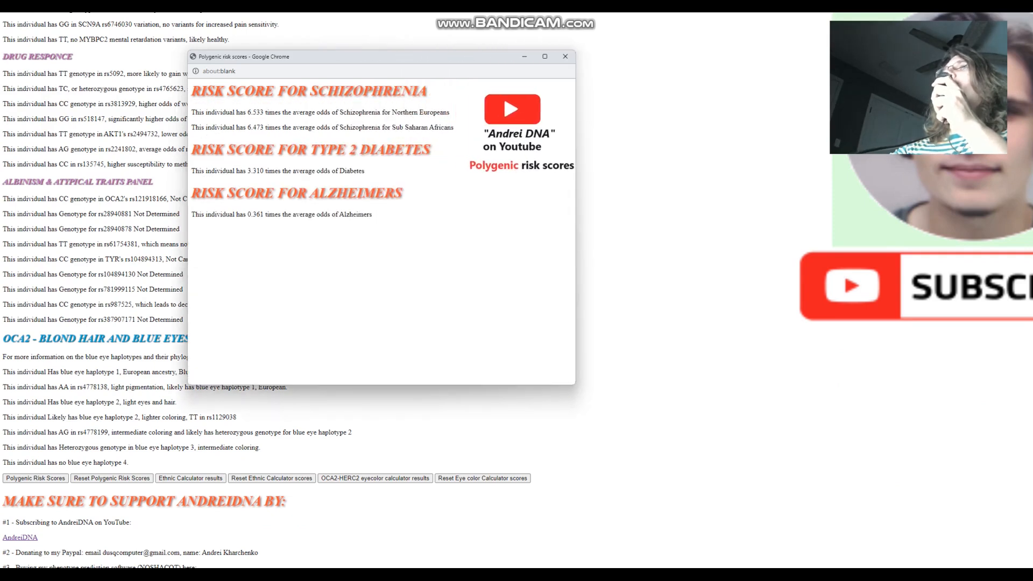
double_click(256, 112)
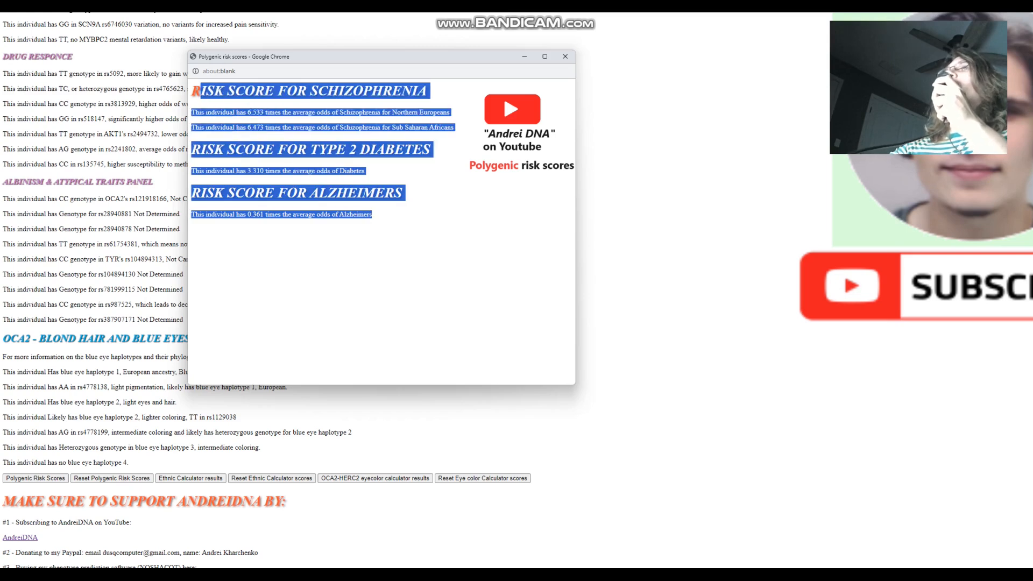
left_click_drag(382, 56, 505, 39)
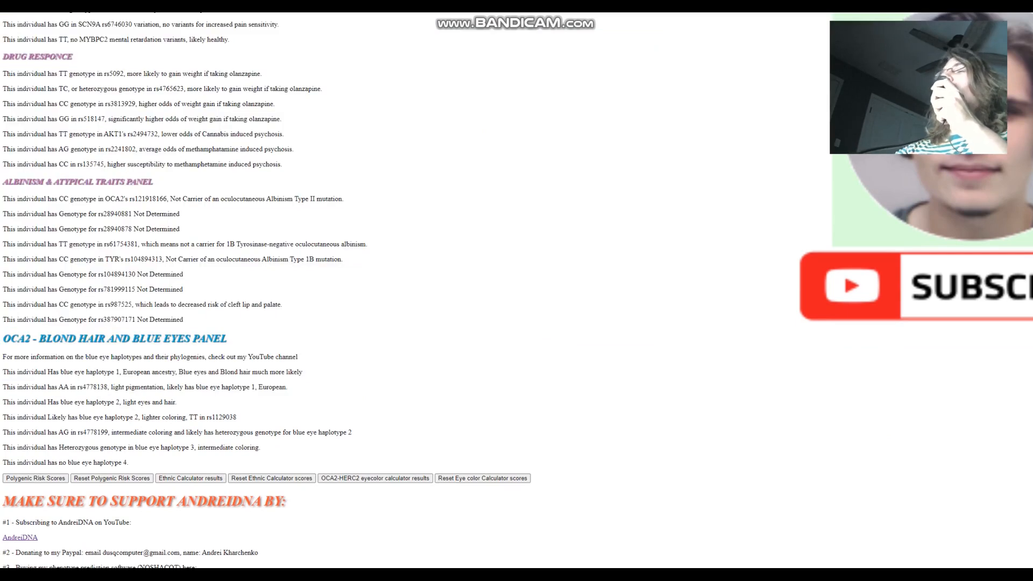
left_click(35, 478)
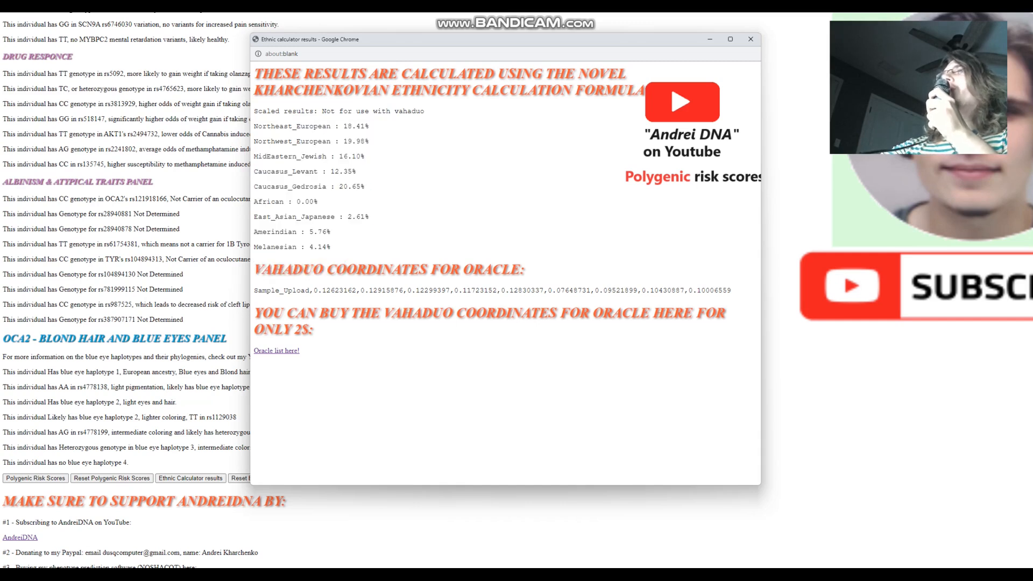
left_click_drag(255, 111, 369, 217)
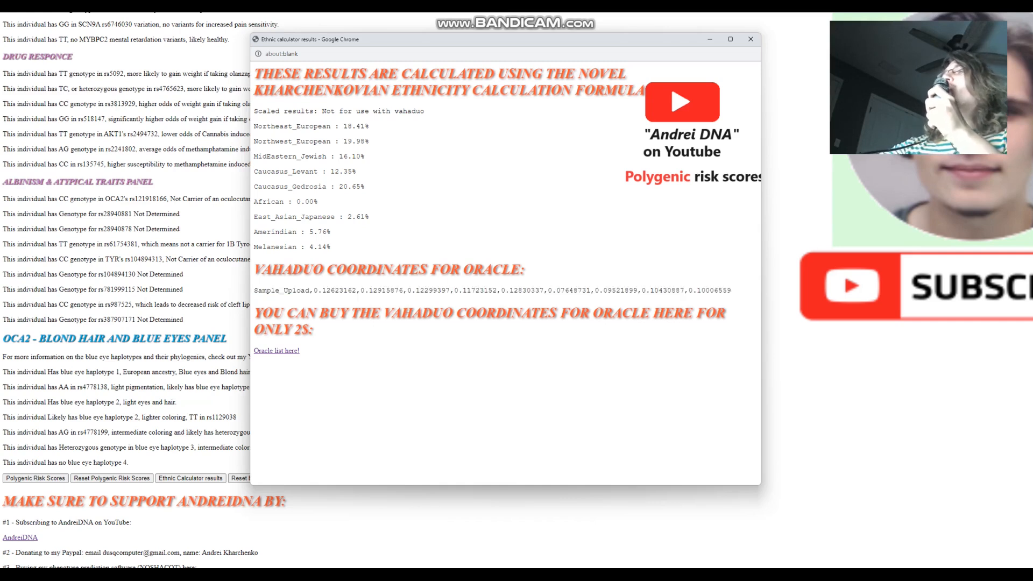
double_click(493, 269)
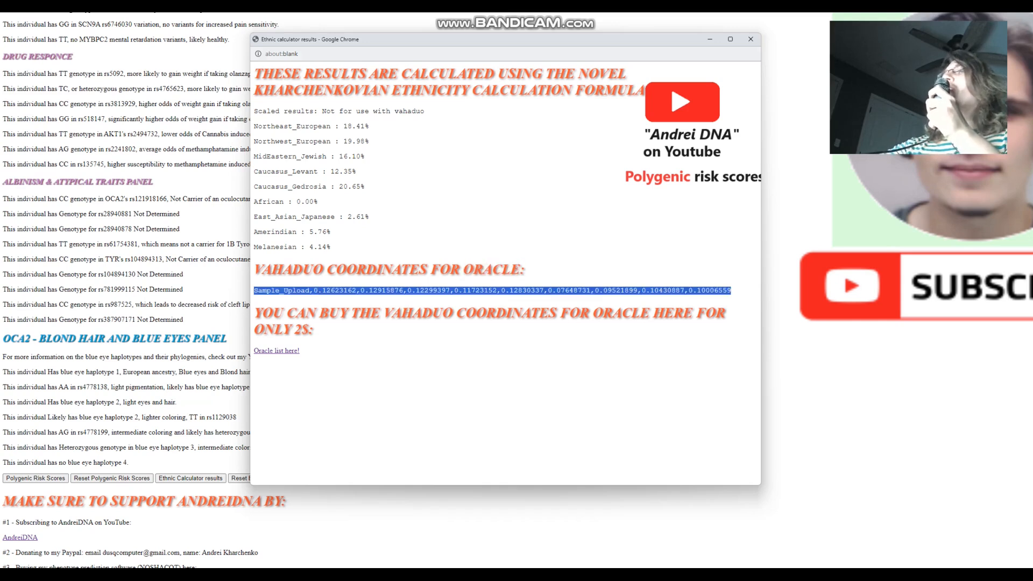
left_click(750, 38)
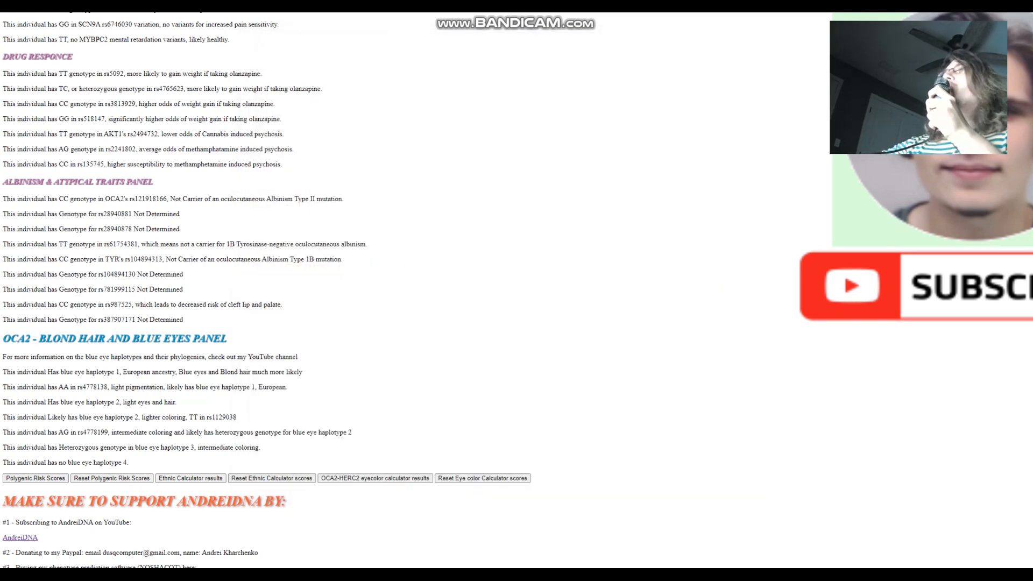